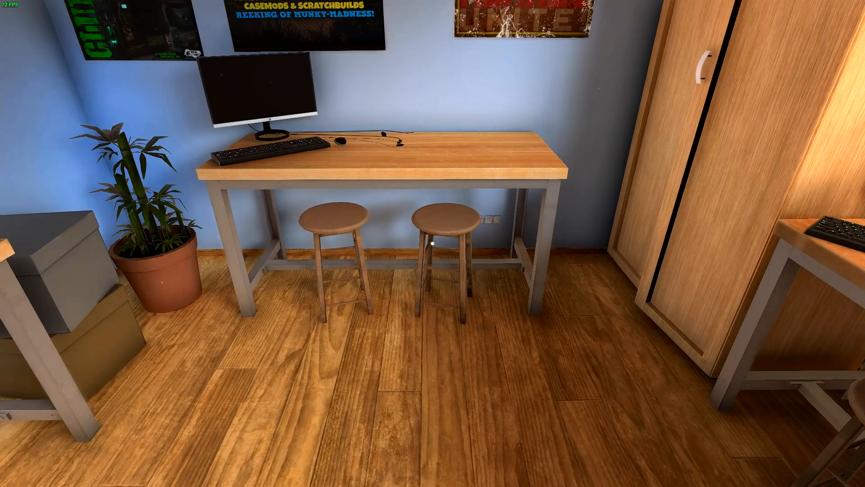
pyautogui.moveTo(433, 243)
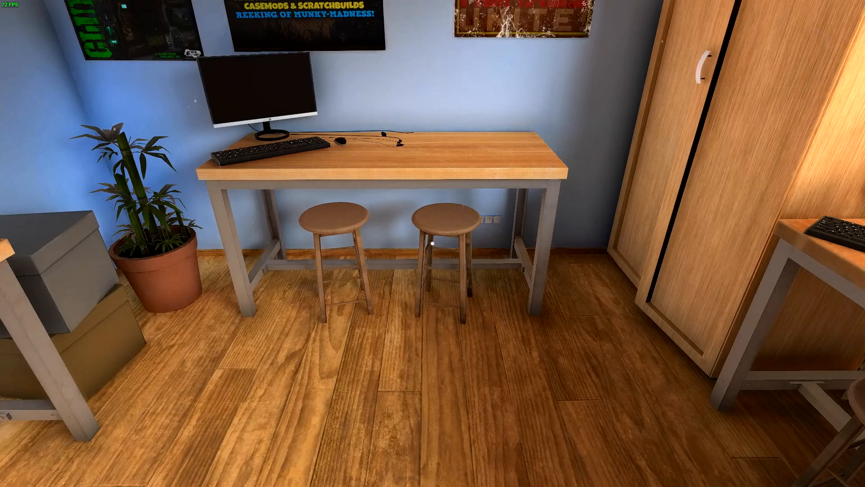
pyautogui.moveTo(432, 243)
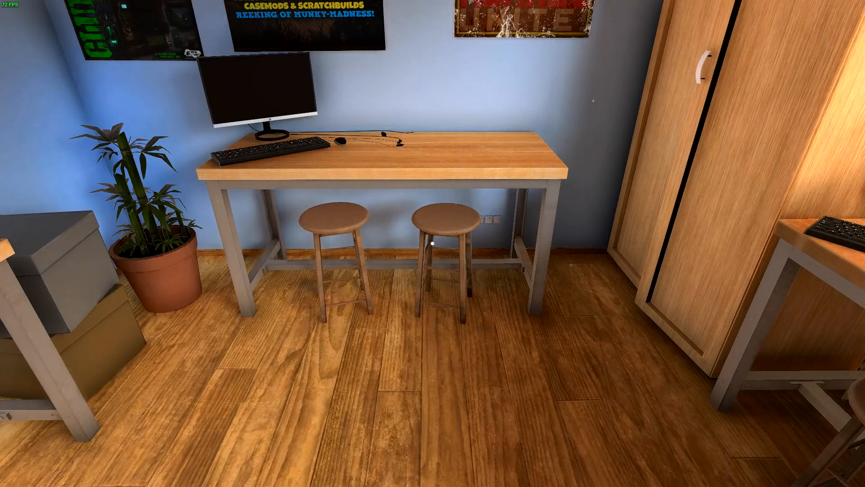
pyautogui.moveTo(433, 243)
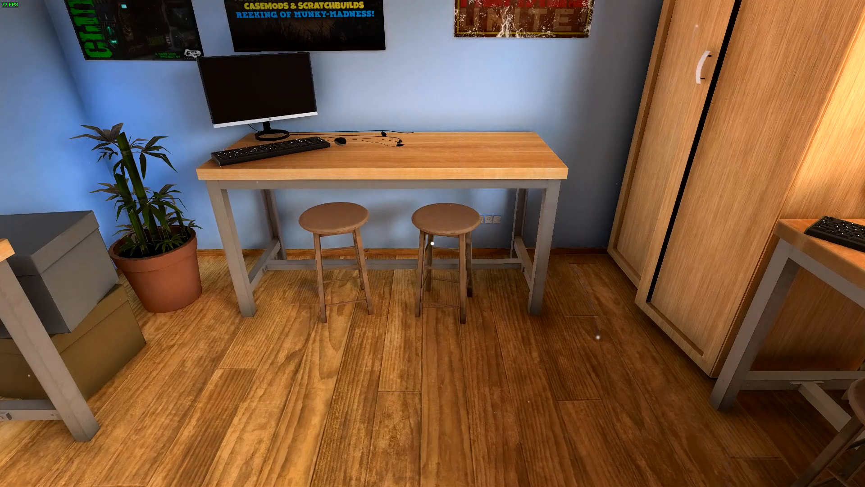
pyautogui.moveTo(432, 243)
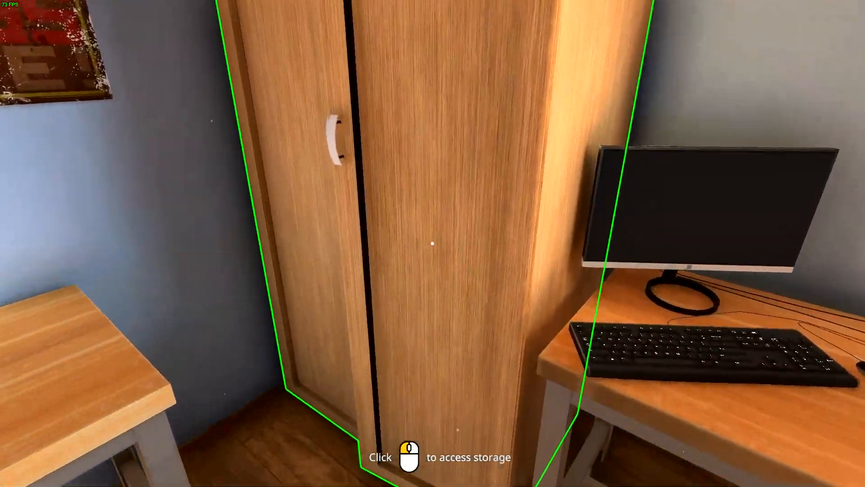
# Step: From PC Storage, pick up the Fractal Design Define R6 White case onto the workbench
pyautogui.click(432, 244)
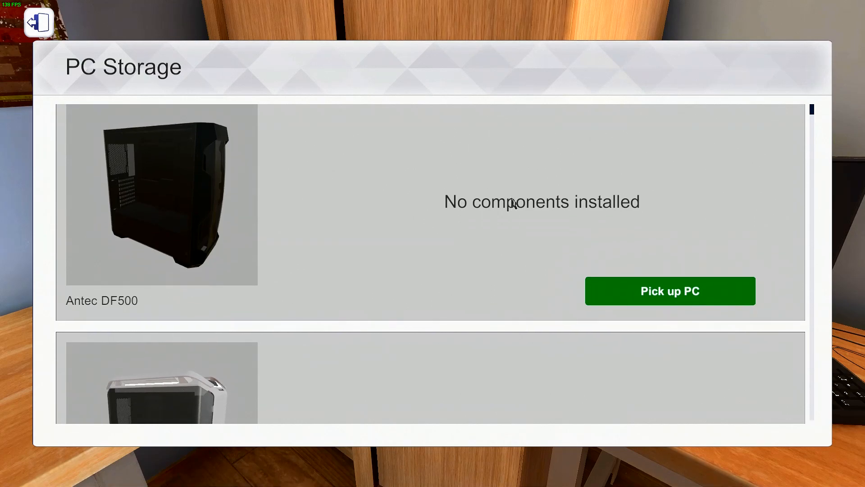
pyautogui.scroll(-3)
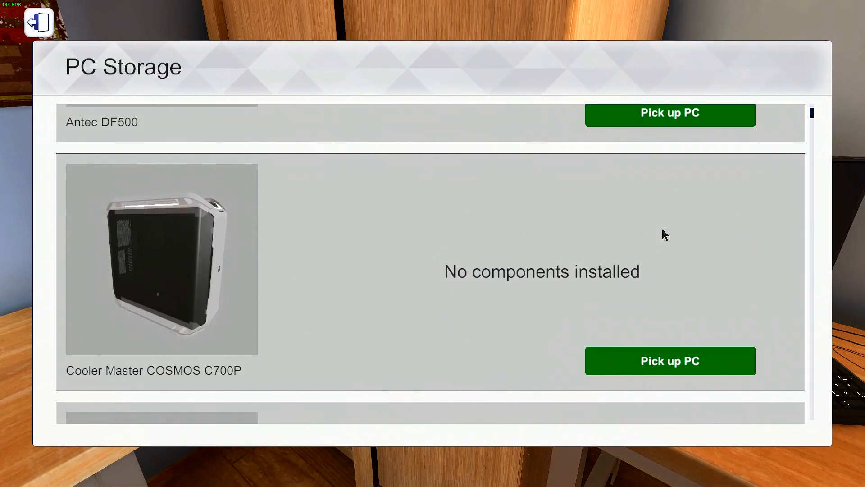
pyautogui.moveTo(692, 217)
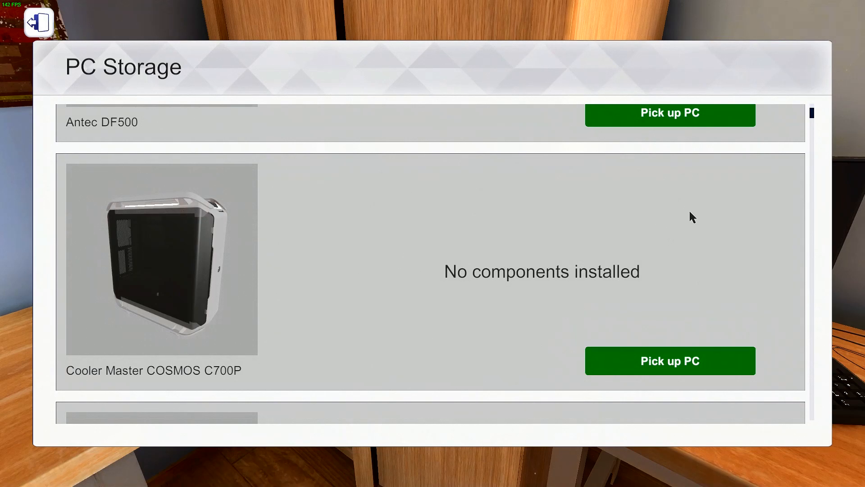
pyautogui.moveTo(813, 117)
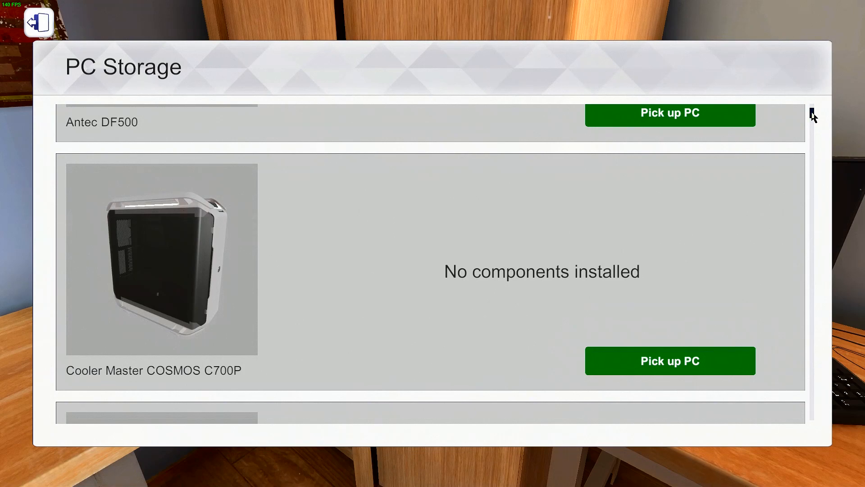
pyautogui.scroll(-3)
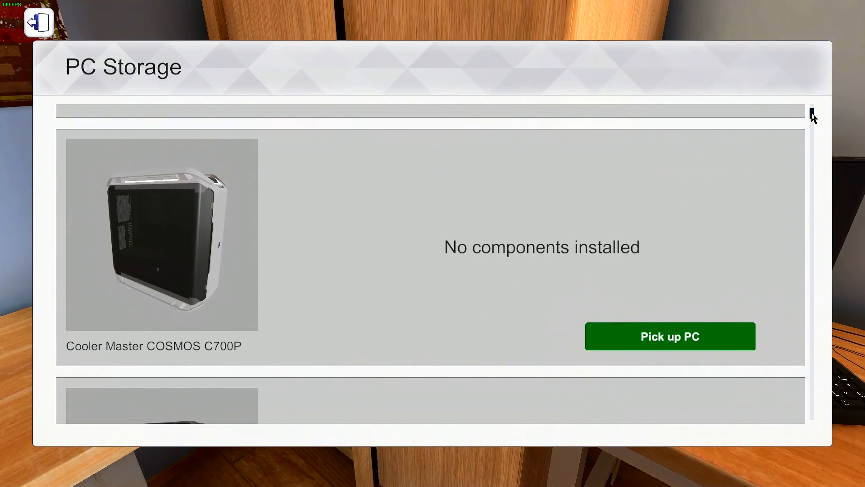
pyautogui.scroll(-3)
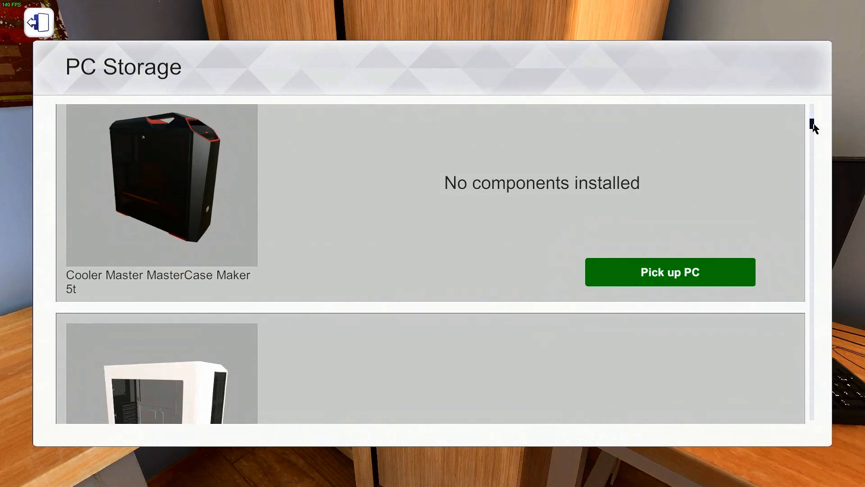
pyautogui.scroll(-3)
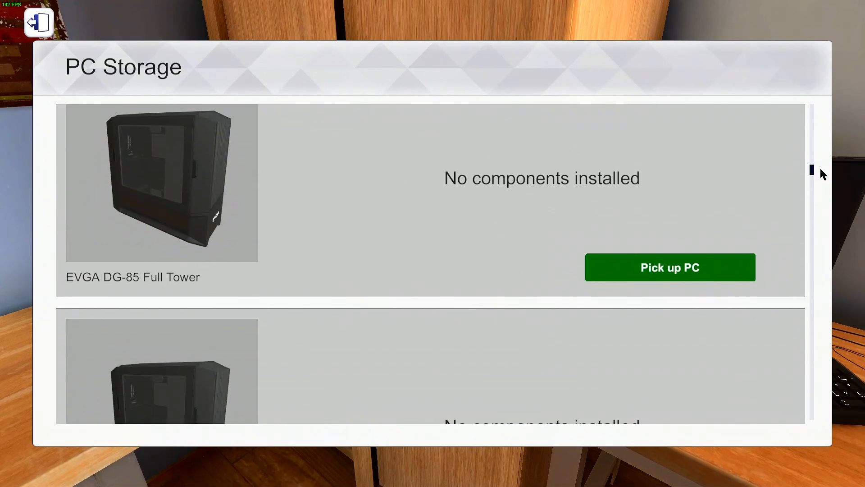
pyautogui.scroll(-3)
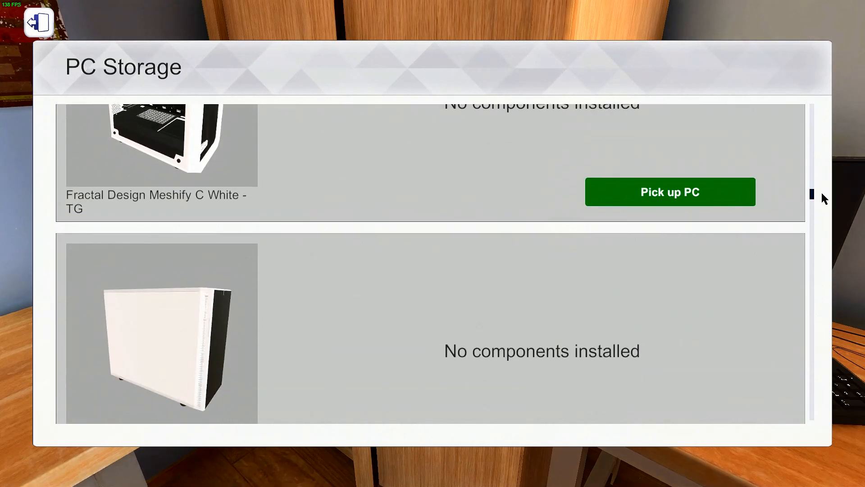
pyautogui.scroll(-3)
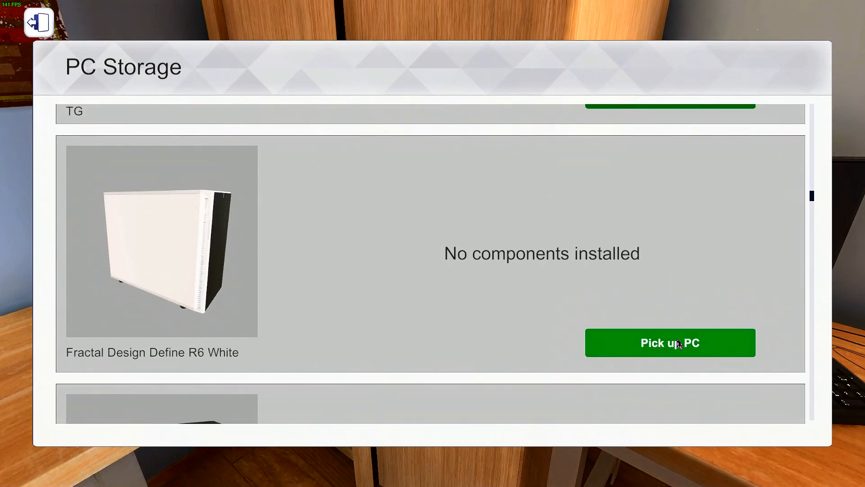
pyautogui.click(669, 342)
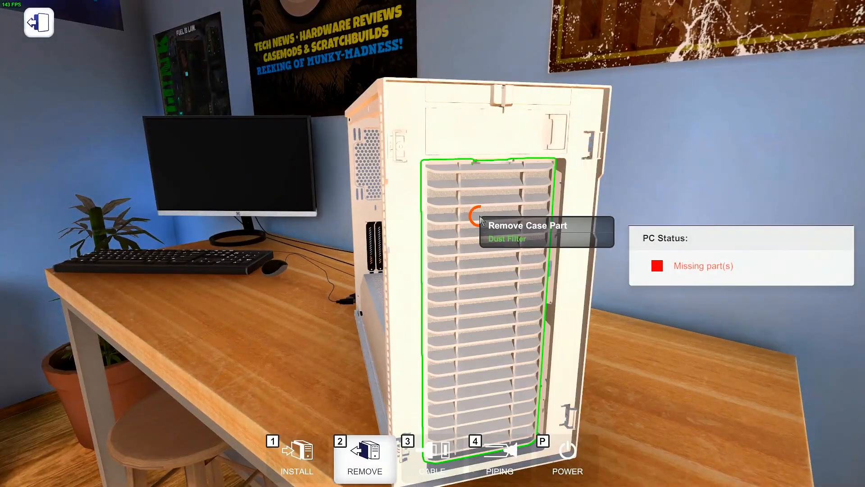
# Step: Remove the dust filter and the drive bay, exposing the bare case interior
pyautogui.click(481, 221)
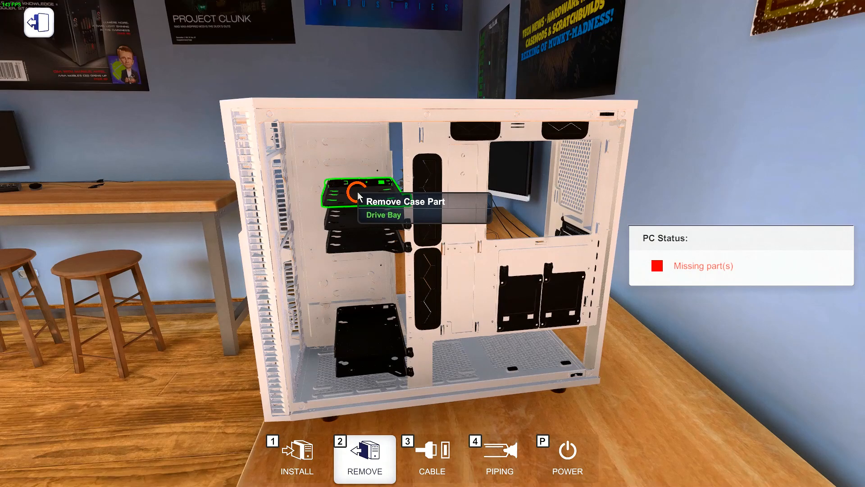
pyautogui.click(359, 195)
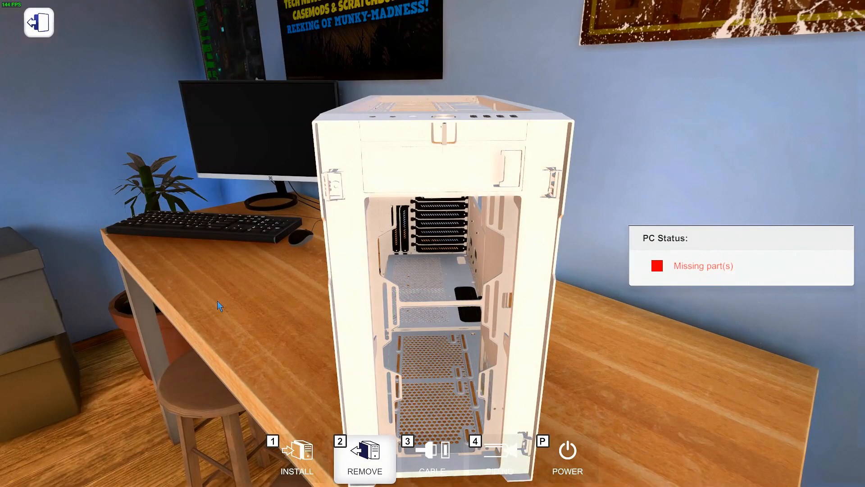
pyautogui.click(297, 458)
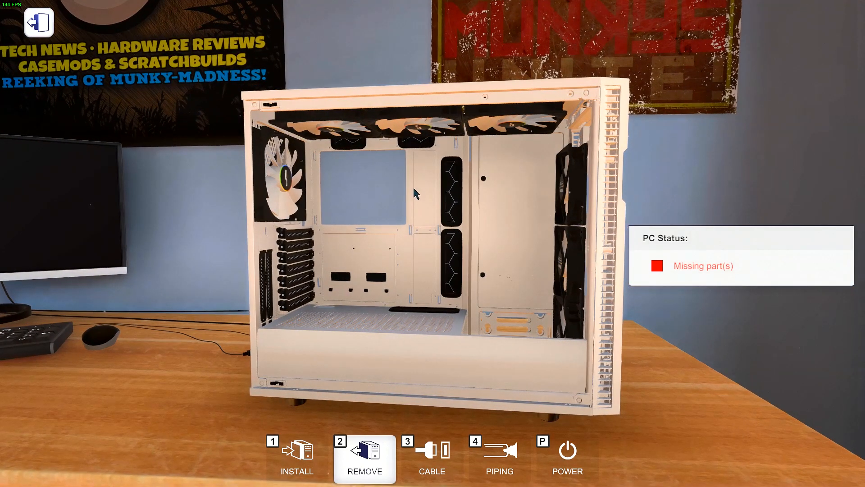
# Step: In Cable mode, connect the case fan cables including the rear Cryorig QF140
pyautogui.click(432, 458)
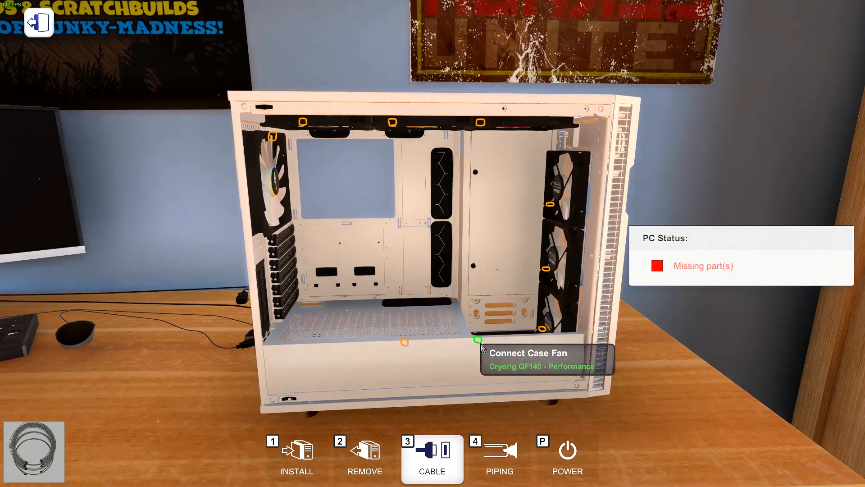
pyautogui.moveTo(555, 308)
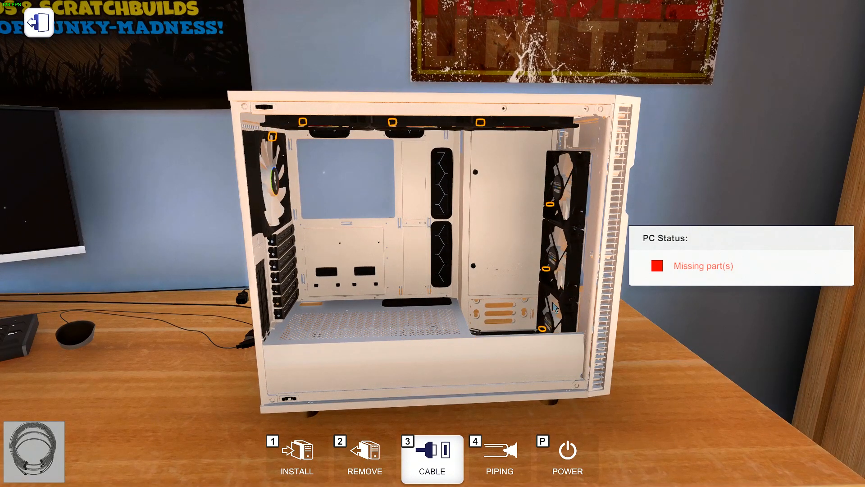
pyautogui.moveTo(549, 210)
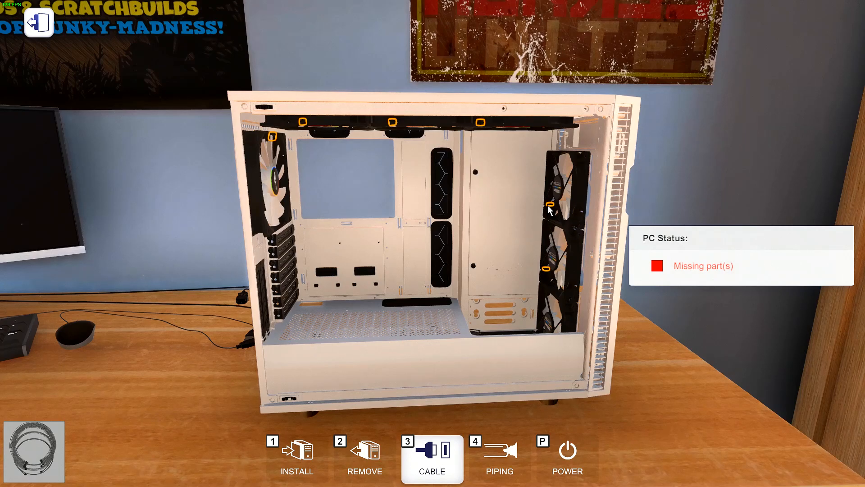
pyautogui.moveTo(546, 208)
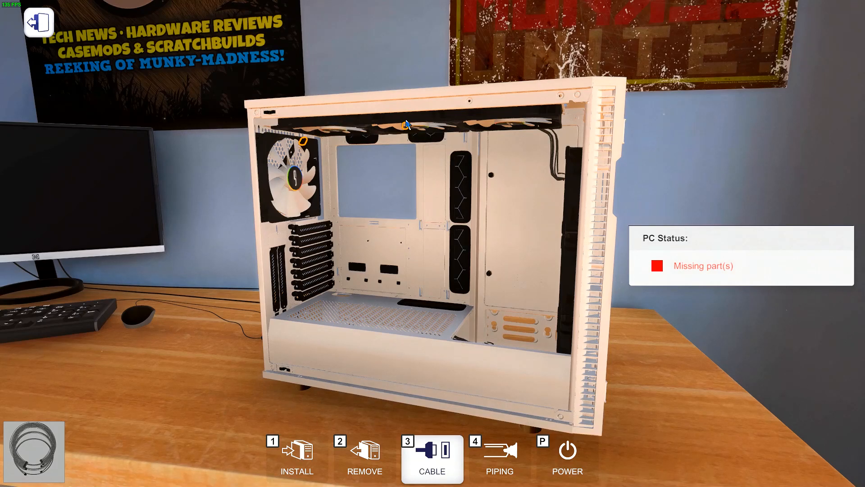
pyautogui.moveTo(304, 140)
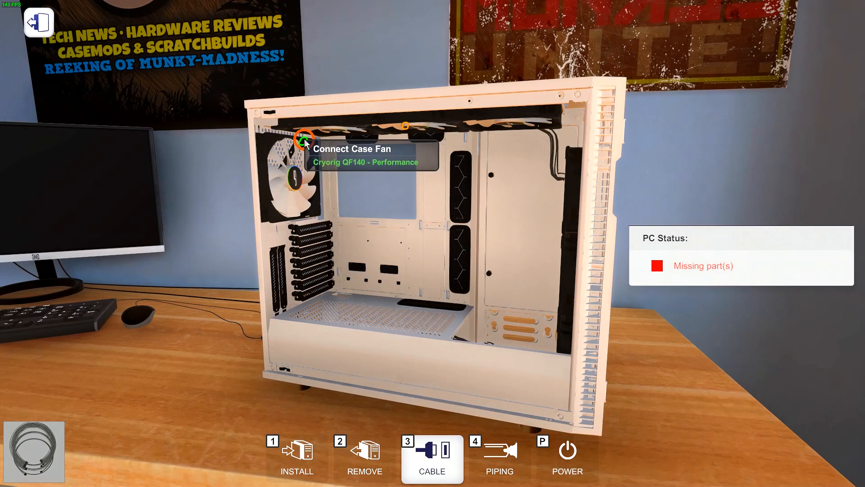
pyautogui.click(363, 459)
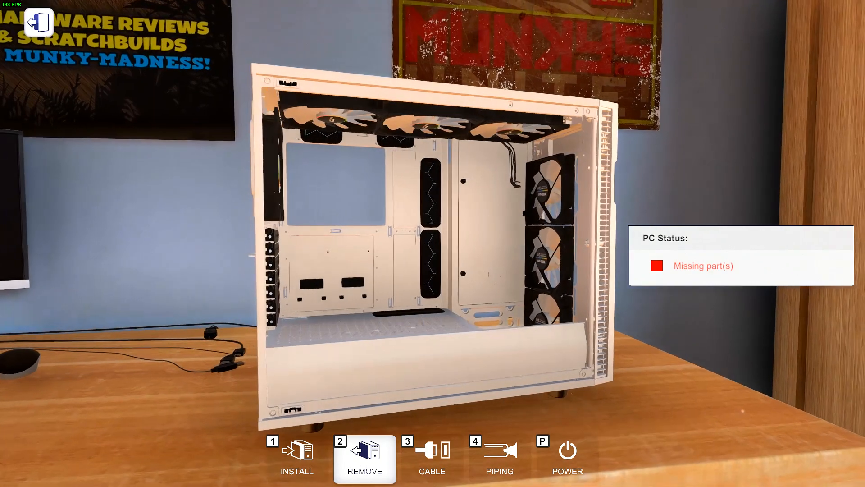
# Step: Search power supplies for '1200', then list motherboards that fit this PC
pyautogui.click(296, 453)
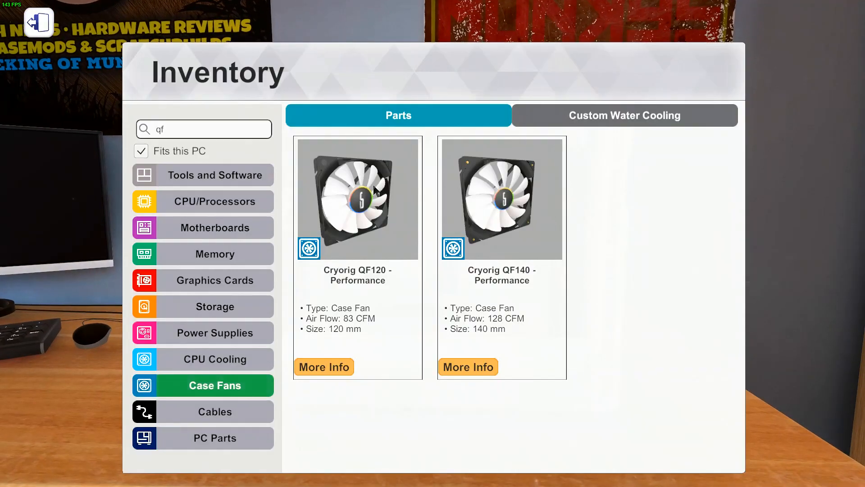
pyautogui.click(214, 333)
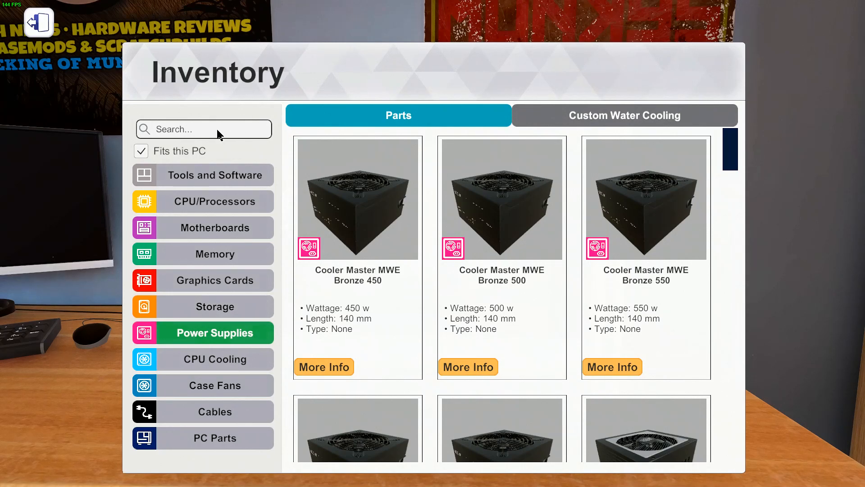
pyautogui.write('1200')
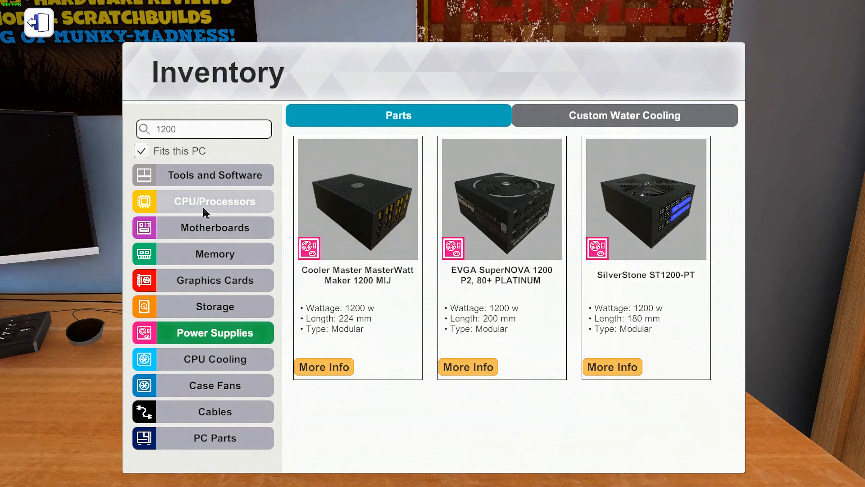
pyautogui.click(214, 227)
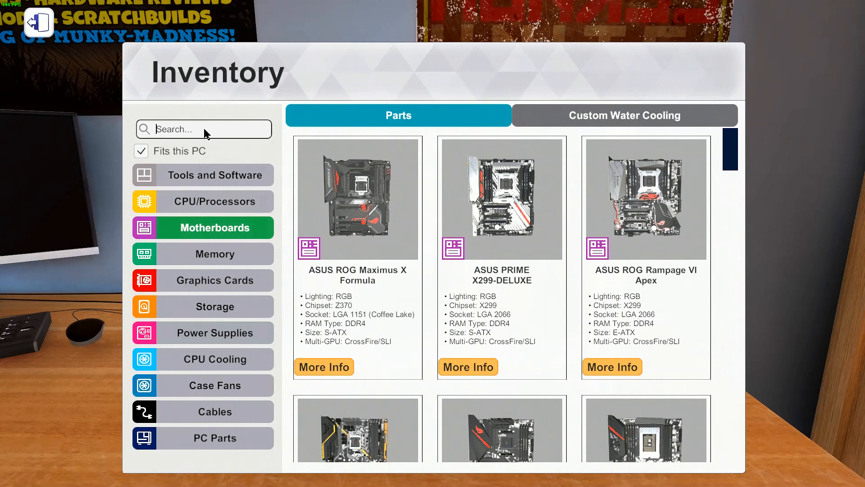
# Step: Search 'ramp' and install the ASUS ROG Rampage VI Extreme motherboard in the case
pyautogui.write('ramp')
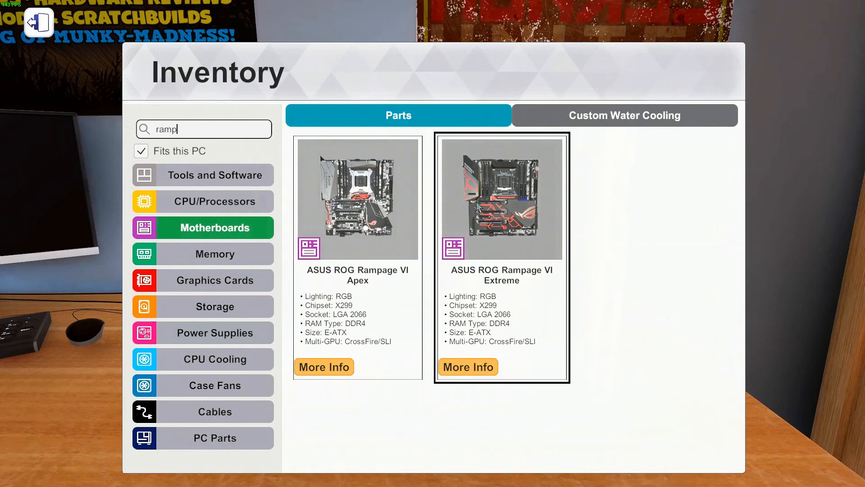
pyautogui.click(39, 24)
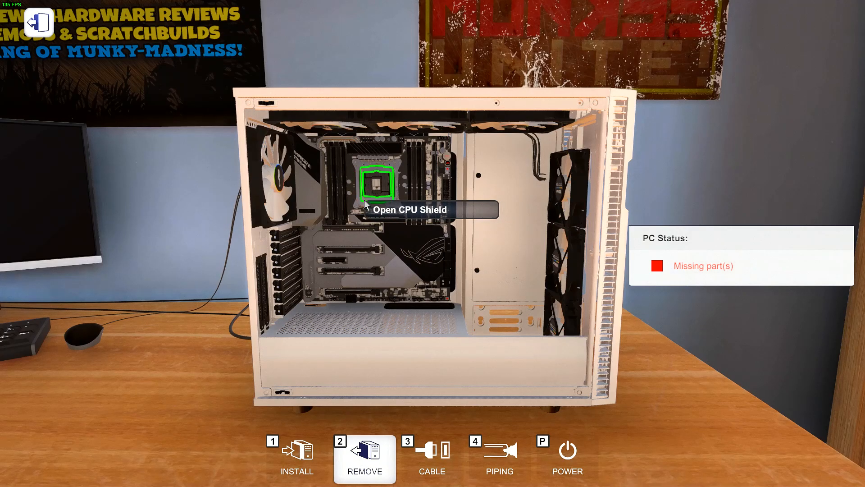
pyautogui.moveTo(417, 235)
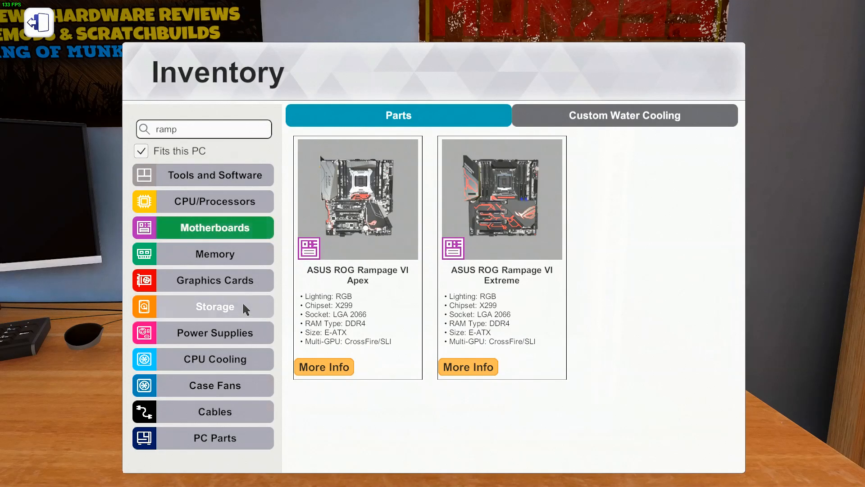
# Step: Pick the CORSAIR MP500 120GB M.2 drive and seat the i9-7980XE in the CPU socket
pyautogui.click(215, 307)
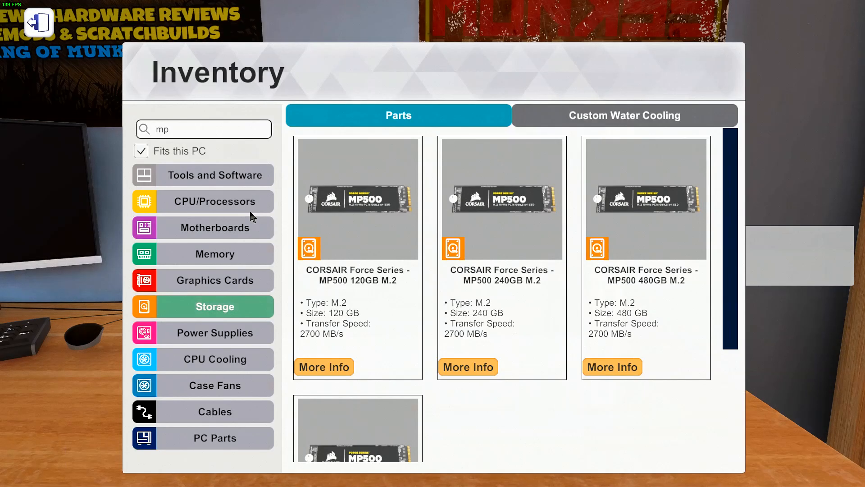
pyautogui.click(215, 201)
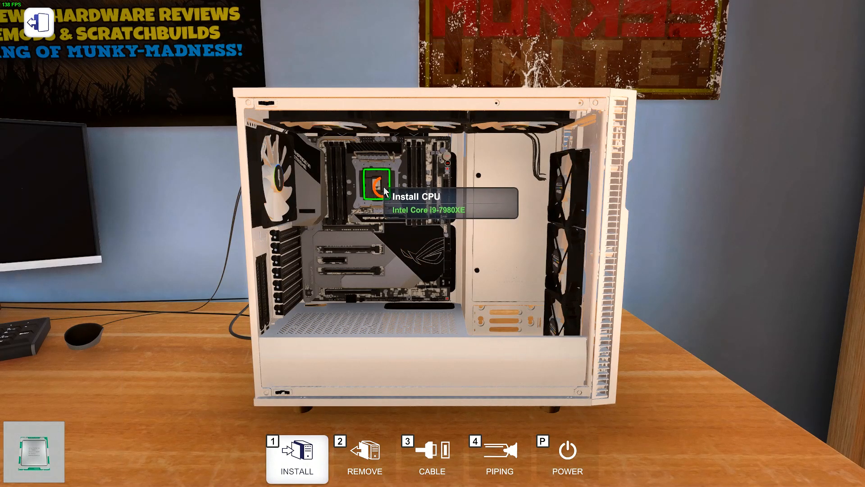
pyautogui.click(375, 182)
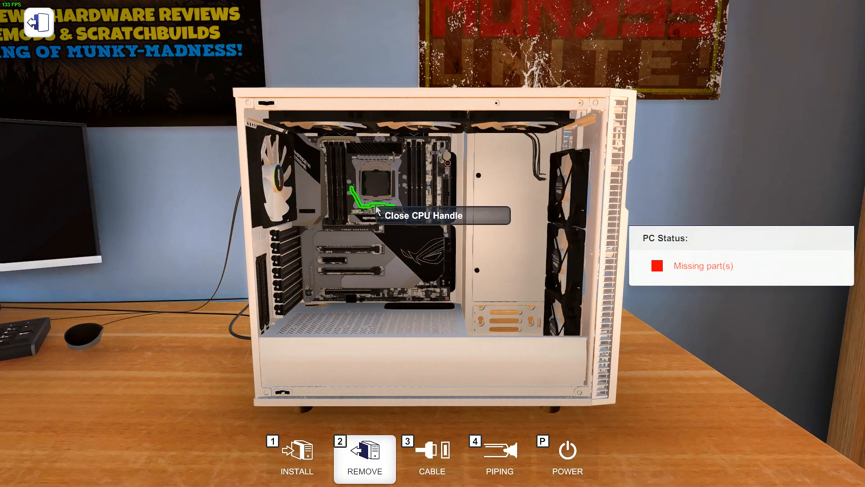
pyautogui.moveTo(413, 301)
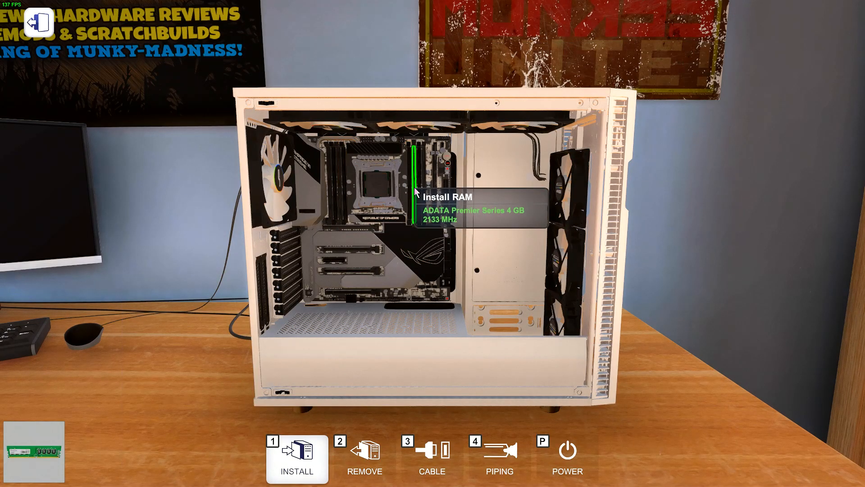
# Step: Install the ADATA 4 GB RAM stick, a SilverStone tower cooler and a graphics card
pyautogui.click(364, 458)
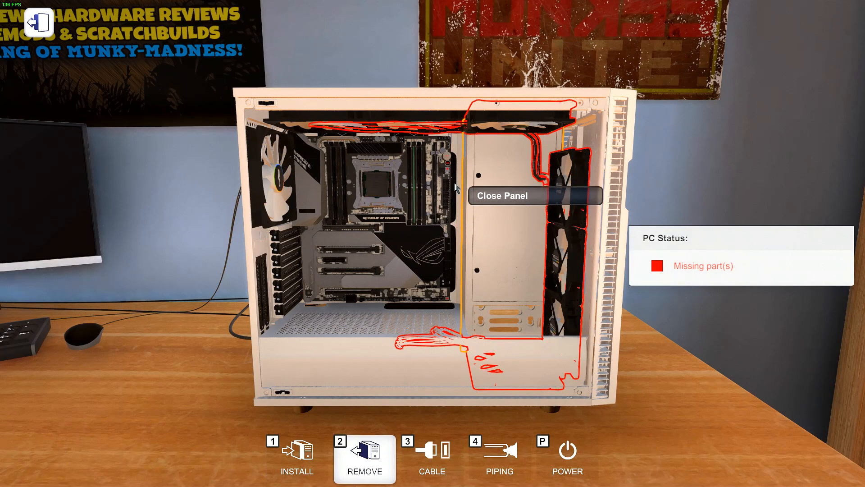
pyautogui.click(296, 457)
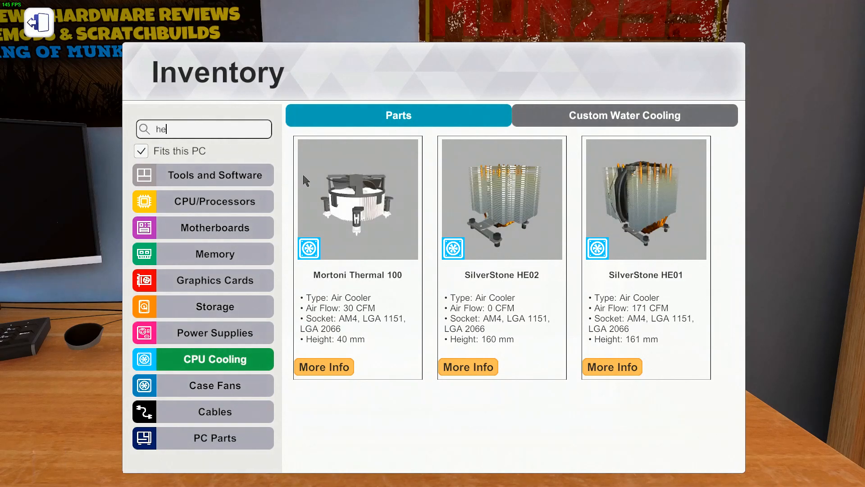
pyautogui.click(38, 21)
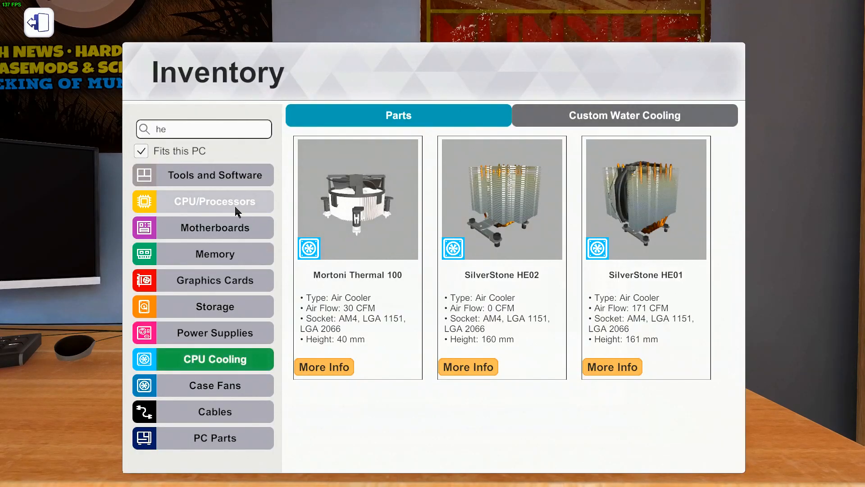
pyautogui.click(215, 279)
pyautogui.write('1')
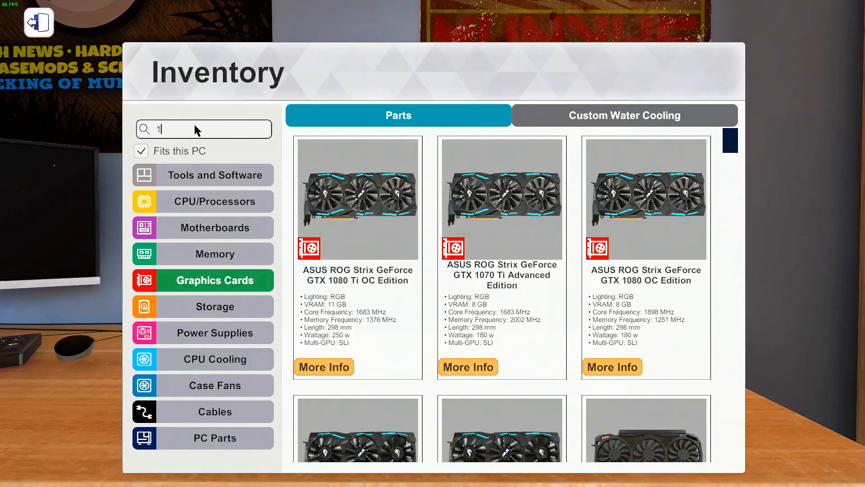
pyautogui.click(38, 21)
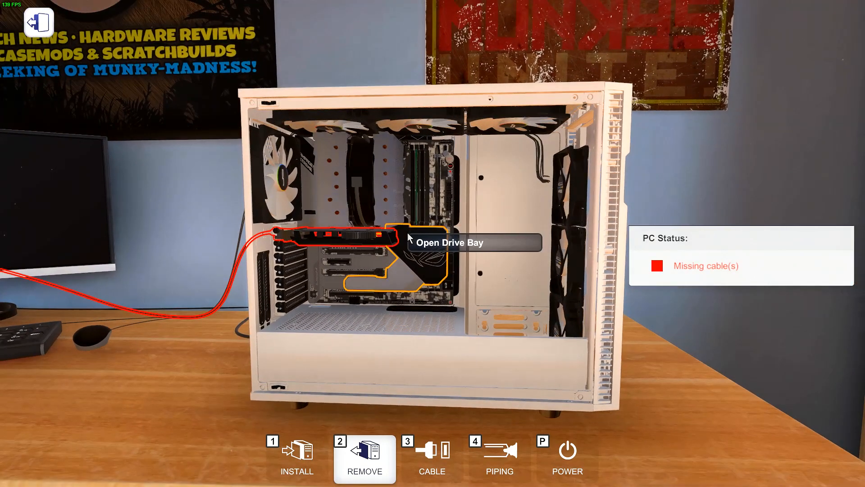
# Step: Attach the remaining cables so the status reports only an incomplete case
pyautogui.click(431, 457)
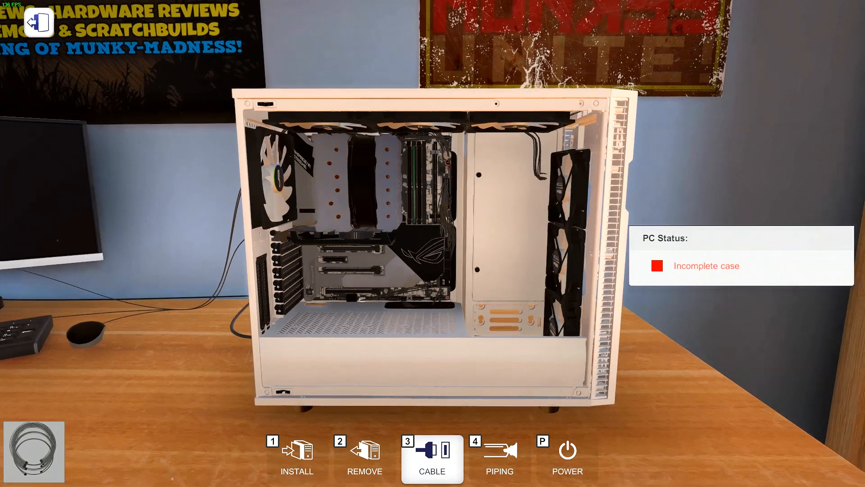
pyautogui.click(566, 458)
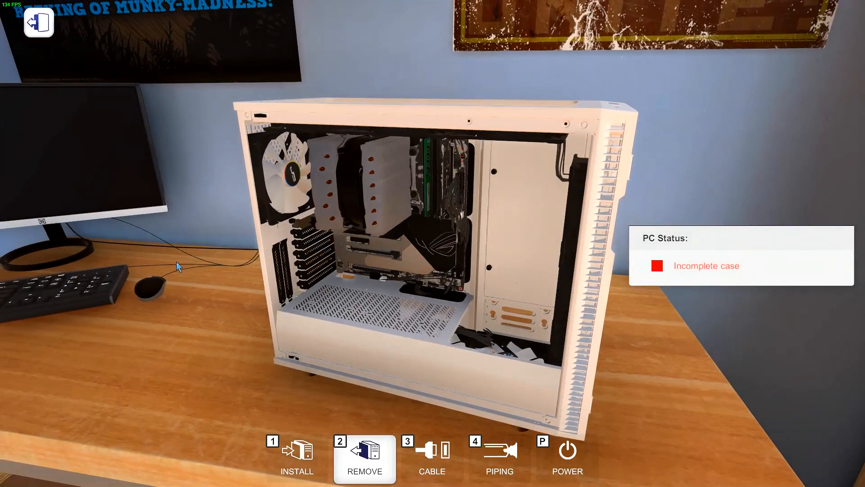
# Step: Power on, install OCCT via Add/Remove Programs and confirm the restart
pyautogui.click(567, 447)
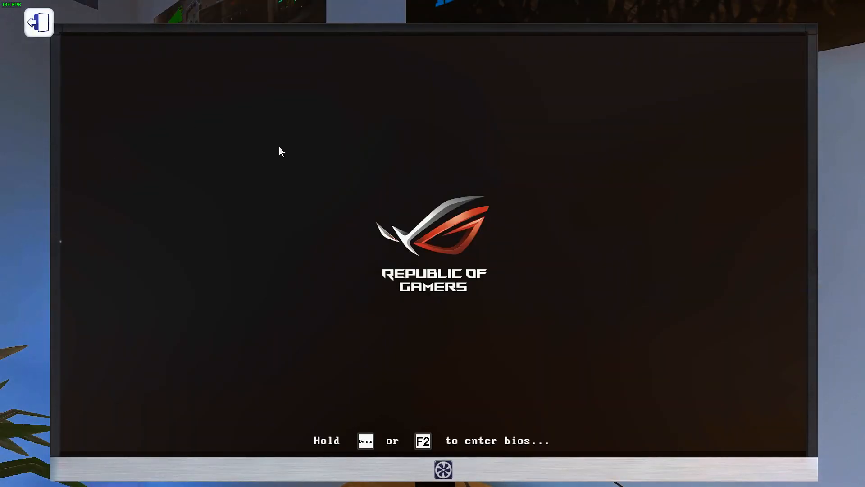
pyautogui.moveTo(283, 133)
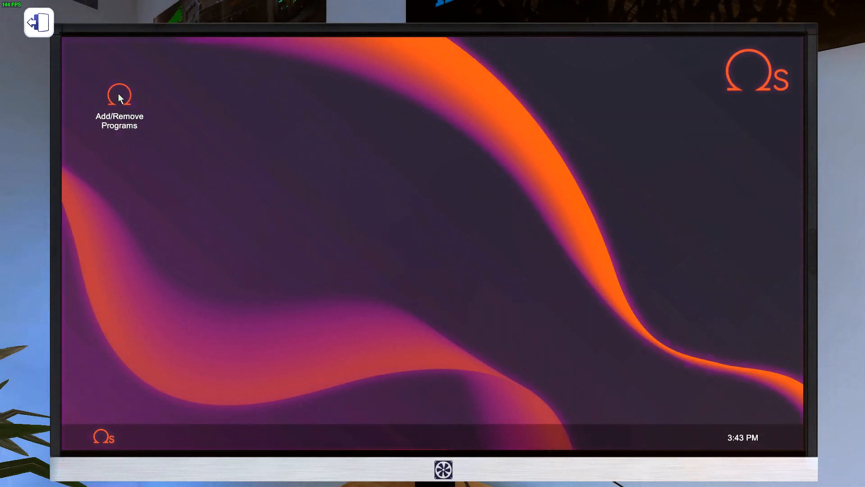
pyautogui.doubleClick(119, 94)
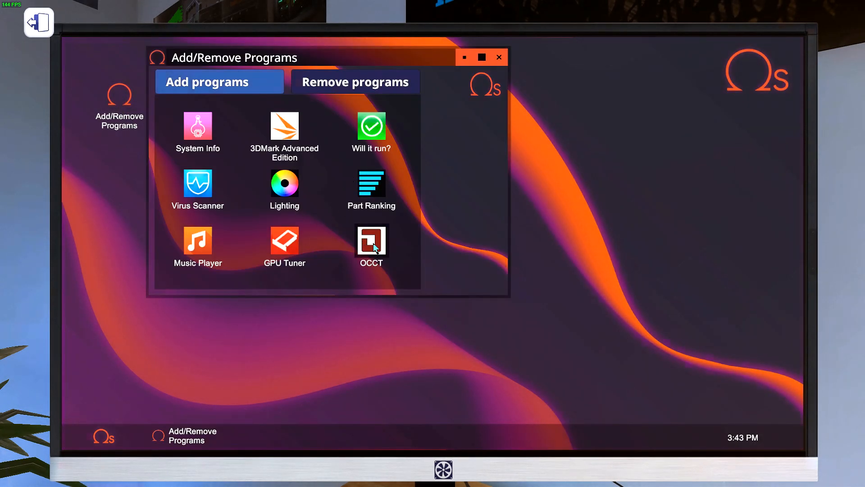
pyautogui.click(370, 241)
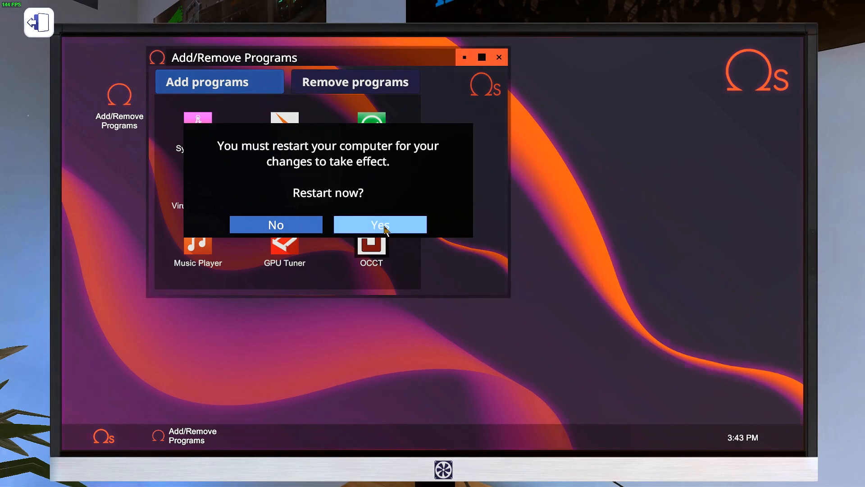
pyautogui.click(380, 224)
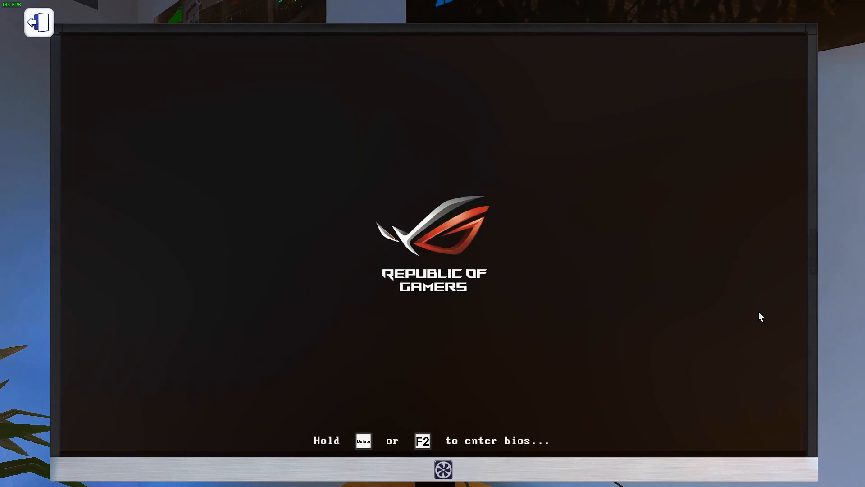
# Step: In BIOS CPU OC, set ratio x43 for 4300 MHz and voltage 1.75 v
pyautogui.press('delete')
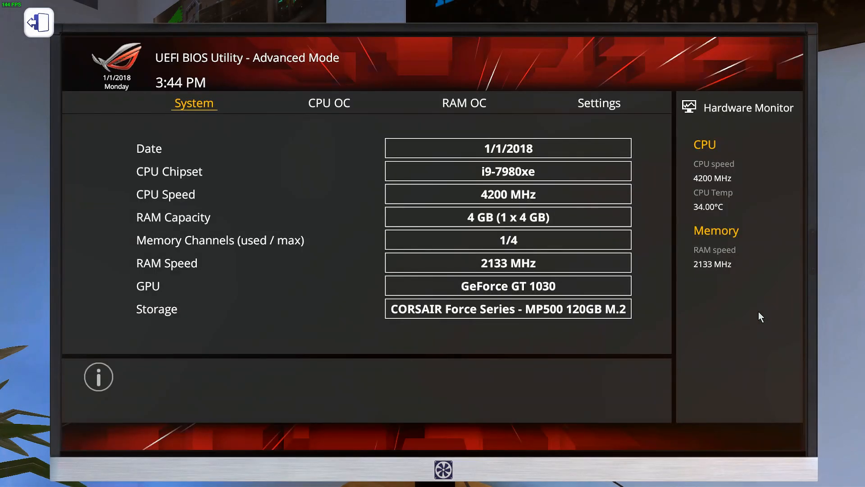
pyautogui.click(328, 103)
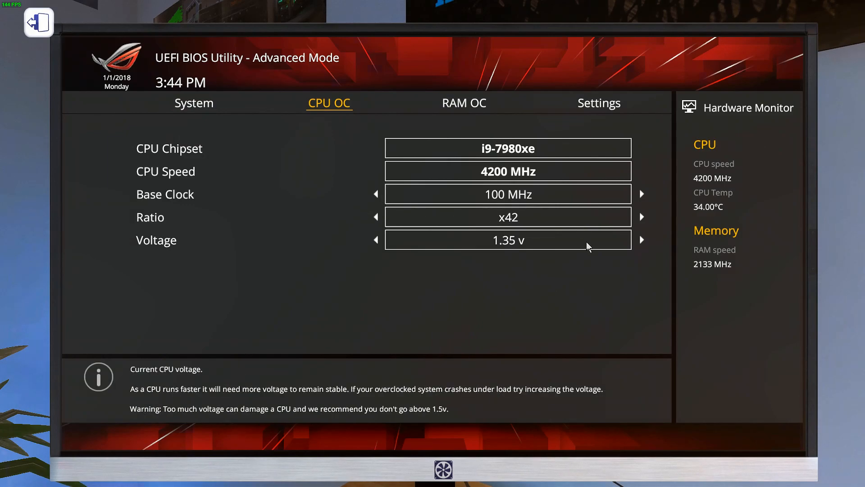
pyautogui.moveTo(653, 236)
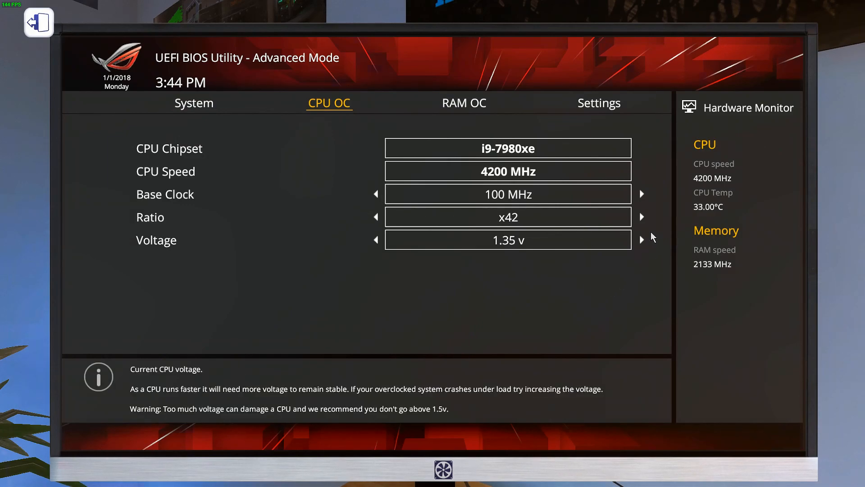
pyautogui.click(642, 216)
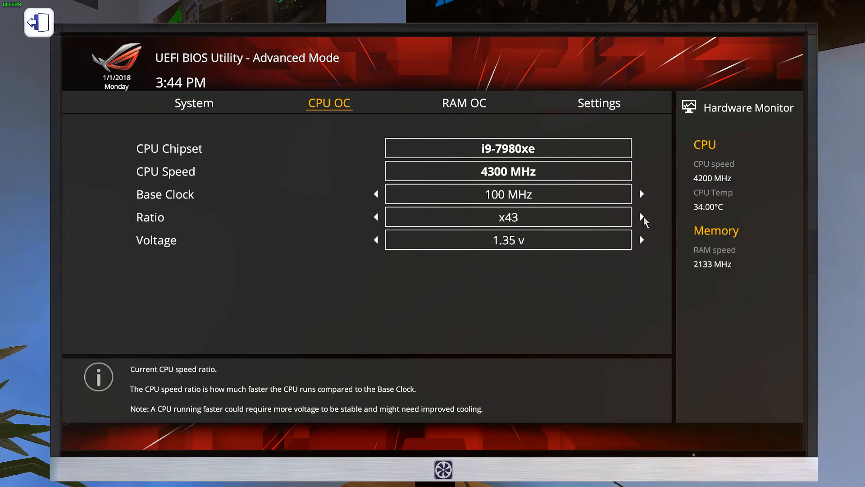
pyautogui.moveTo(643, 242)
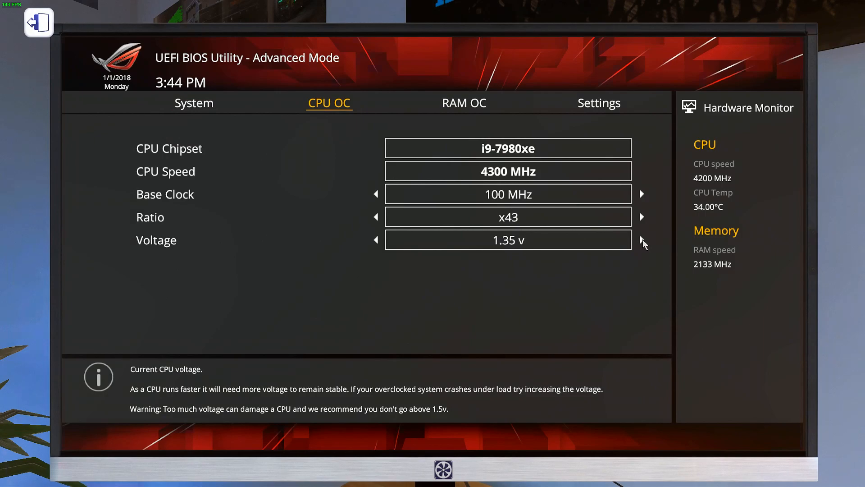
pyautogui.click(641, 239)
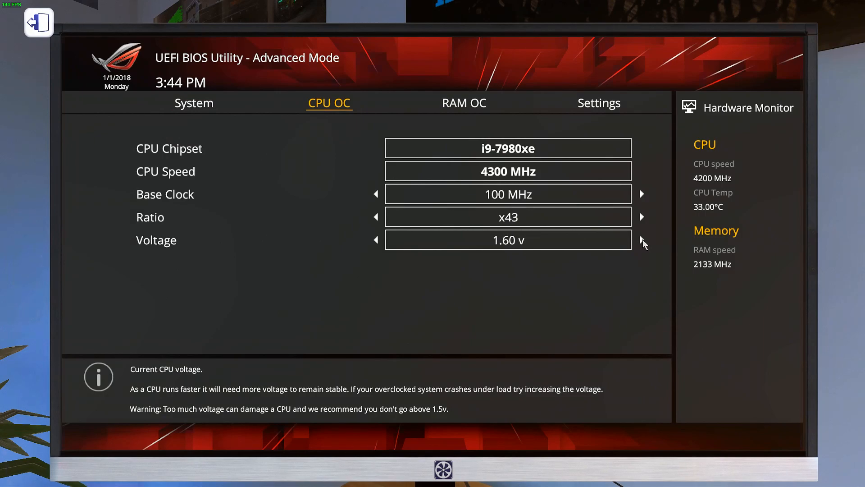
pyautogui.click(642, 239)
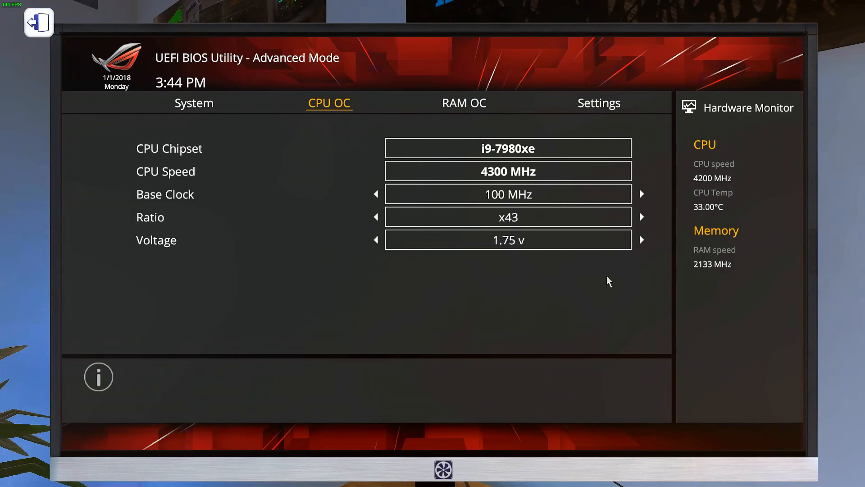
pyautogui.moveTo(446, 261)
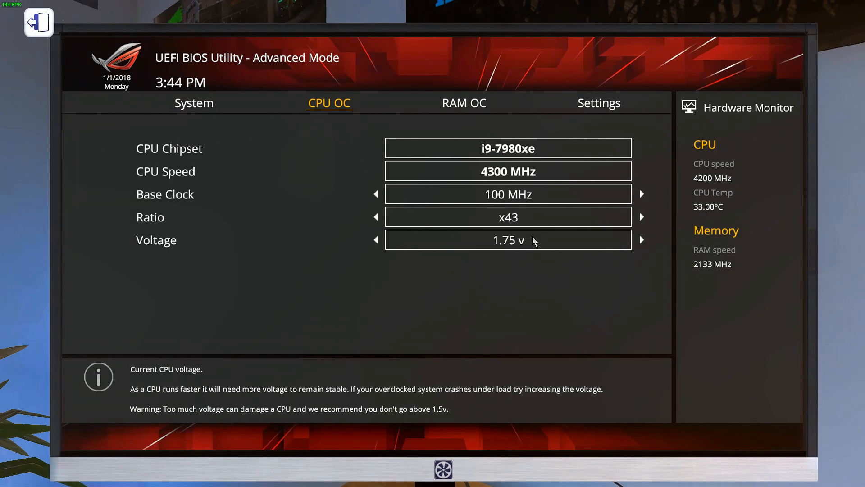
pyautogui.moveTo(577, 305)
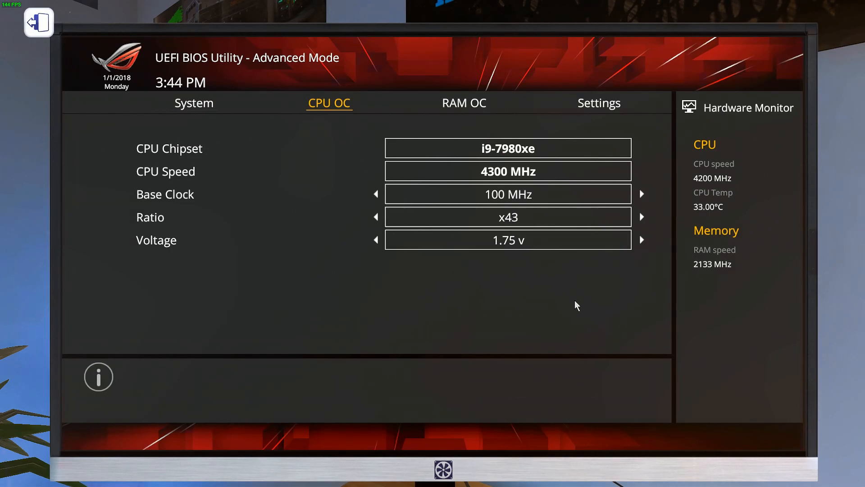
pyautogui.moveTo(576, 120)
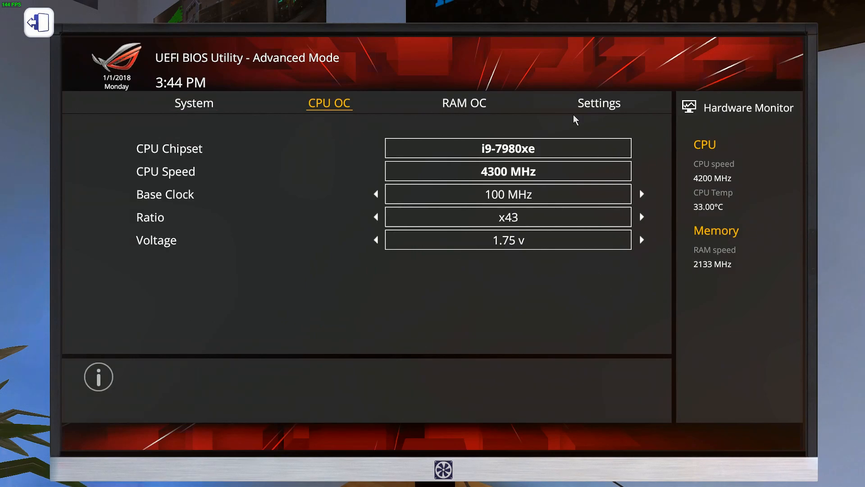
pyautogui.click(598, 103)
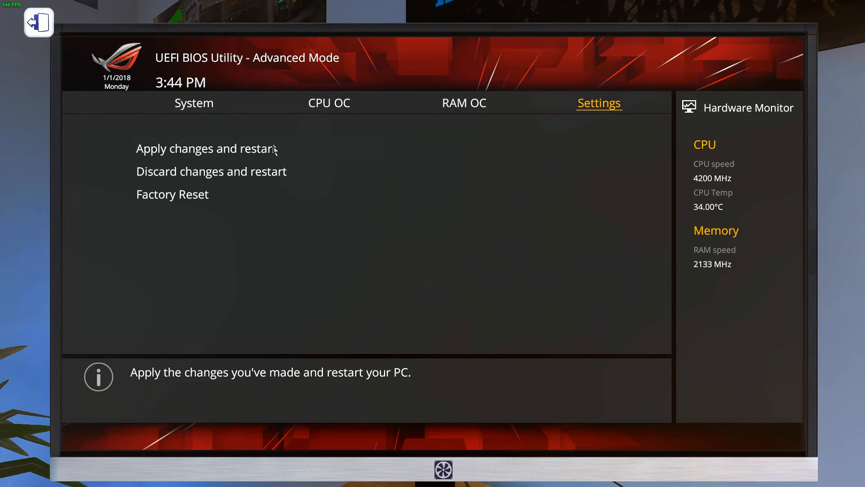
# Step: Apply the BIOS overclock changes and restart the PC to its desktop
pyautogui.click(206, 148)
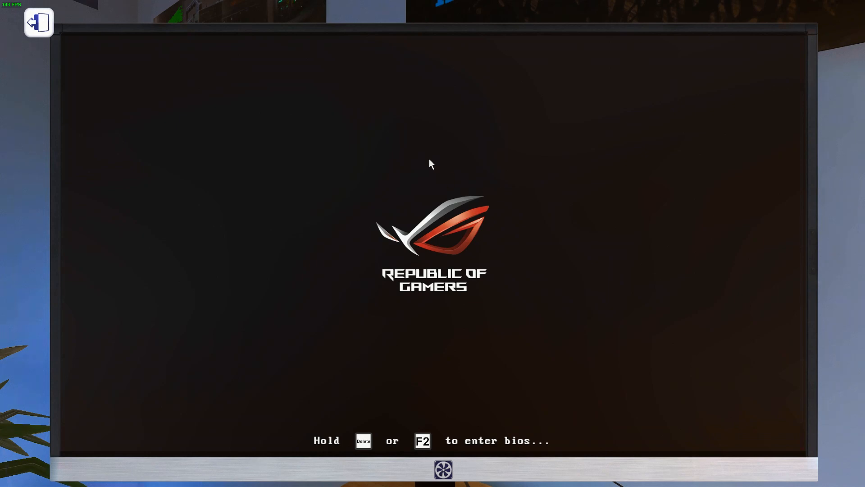
pyautogui.moveTo(330, 176)
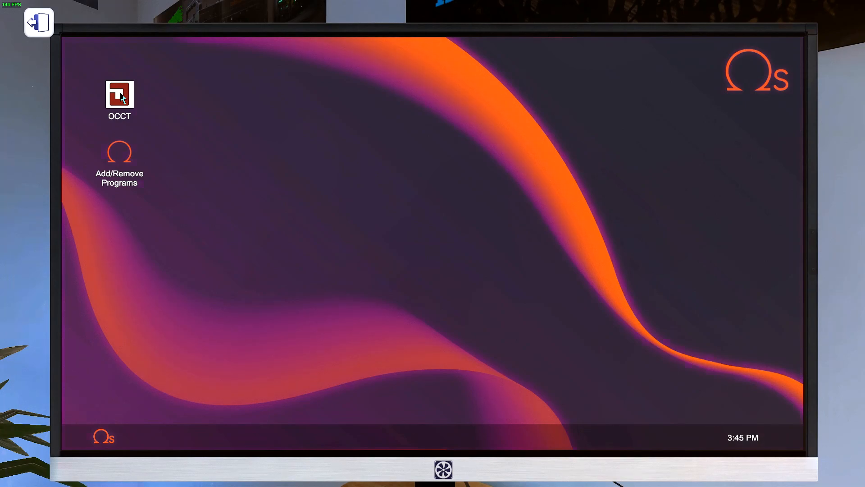
# Step: Launch OCCT 4.5.1 from the desktop, confirming the CPU at 4300 MHz
pyautogui.doubleClick(119, 94)
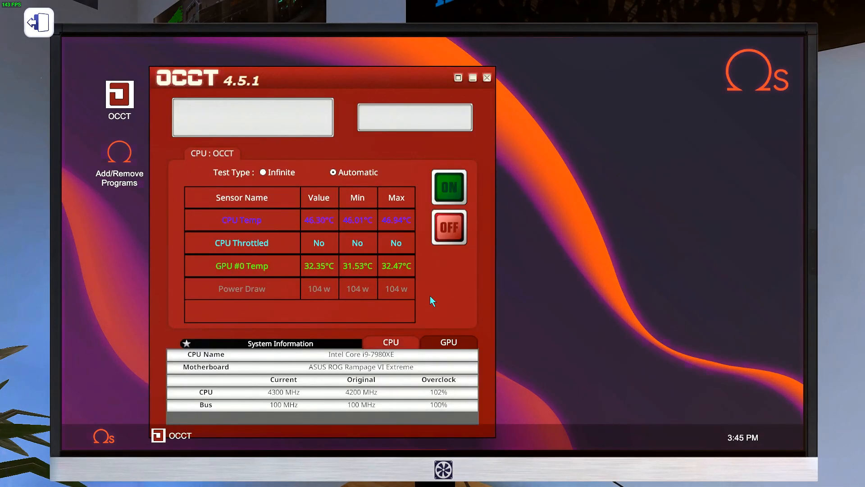
pyautogui.moveTo(382, 324)
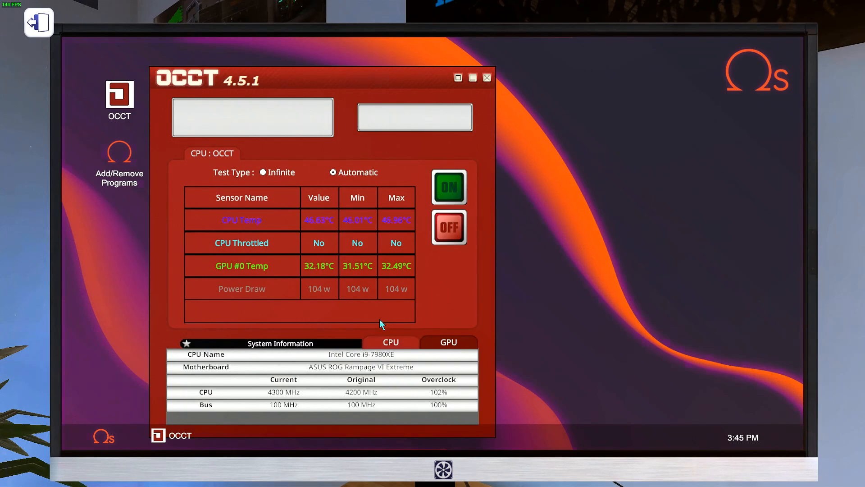
pyautogui.moveTo(346, 303)
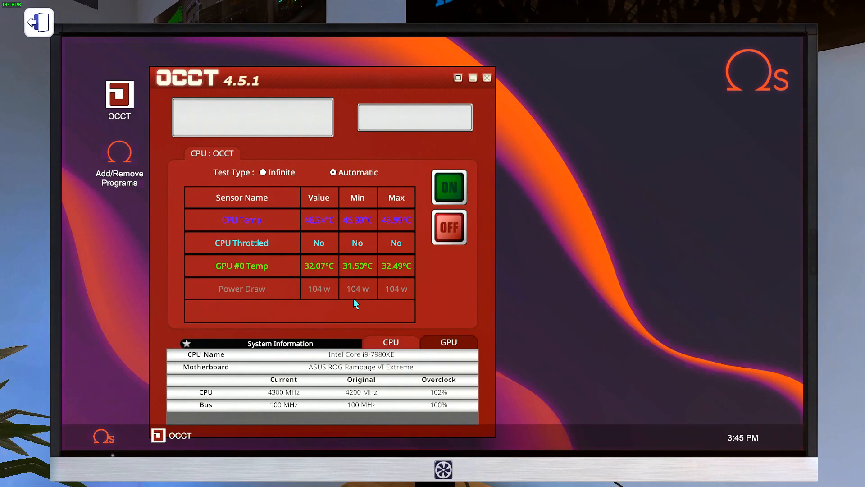
pyautogui.moveTo(348, 310)
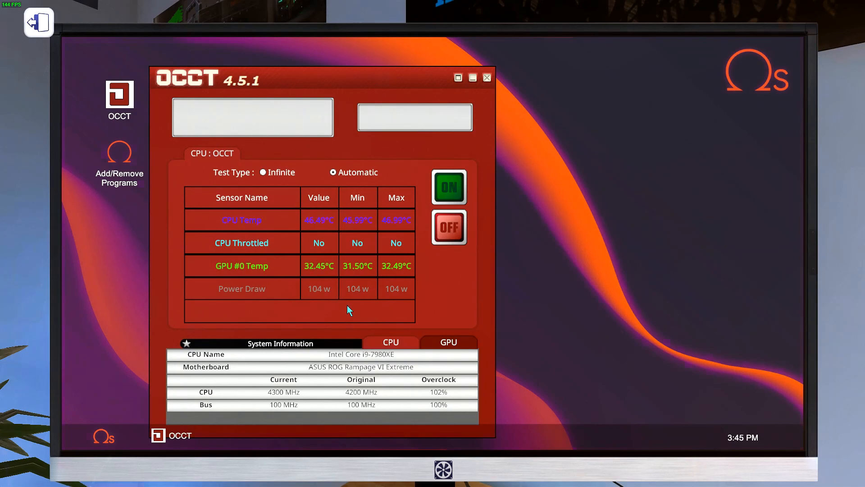
pyautogui.moveTo(370, 283)
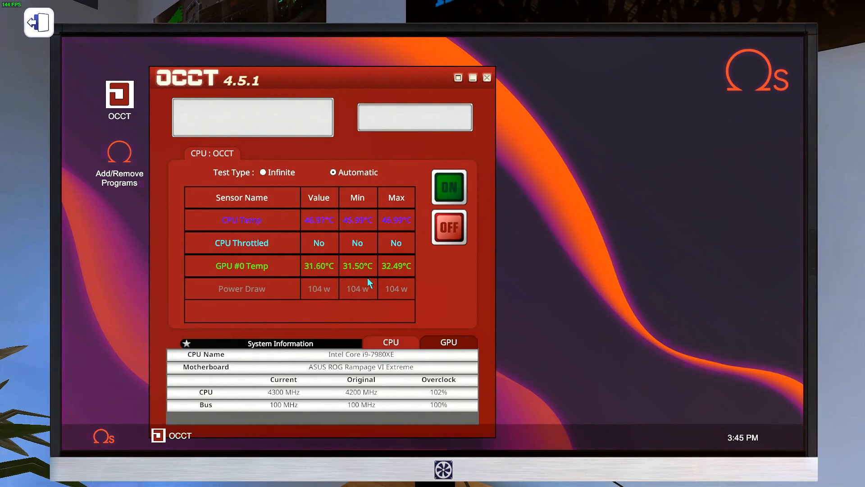
pyautogui.moveTo(368, 302)
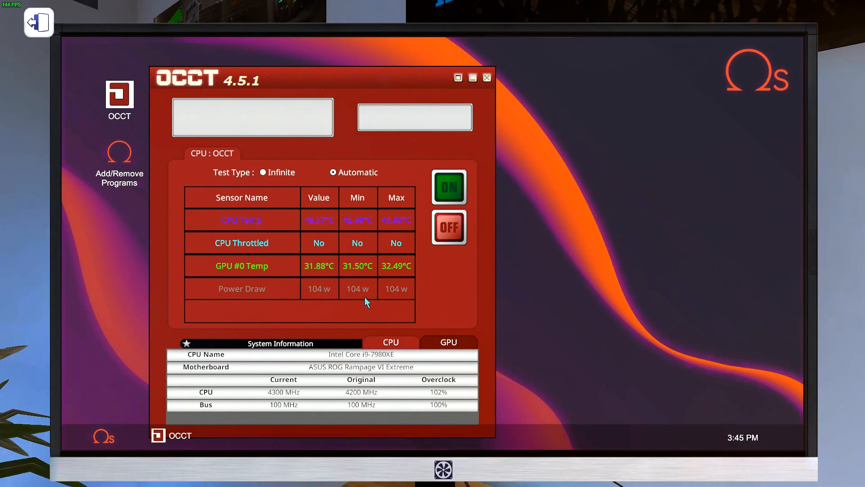
pyautogui.moveTo(363, 306)
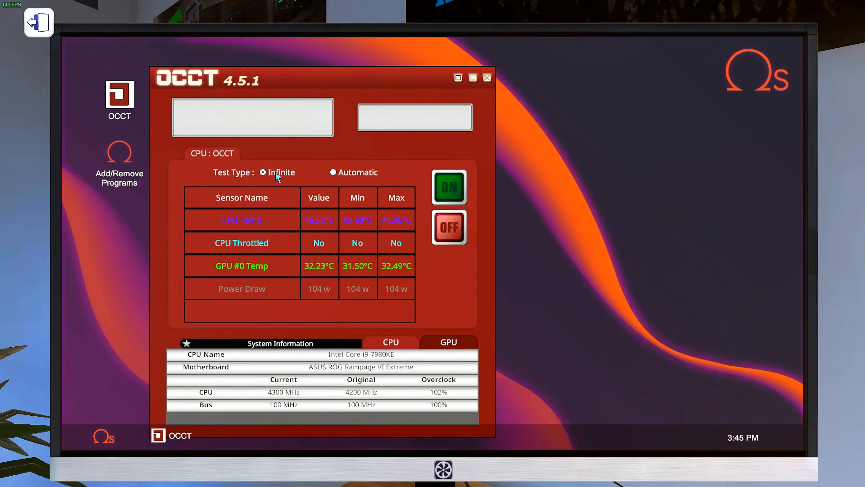
# Step: Run the infinite OCCT CPU stress test for about 32 seconds, then stop it
pyautogui.click(448, 188)
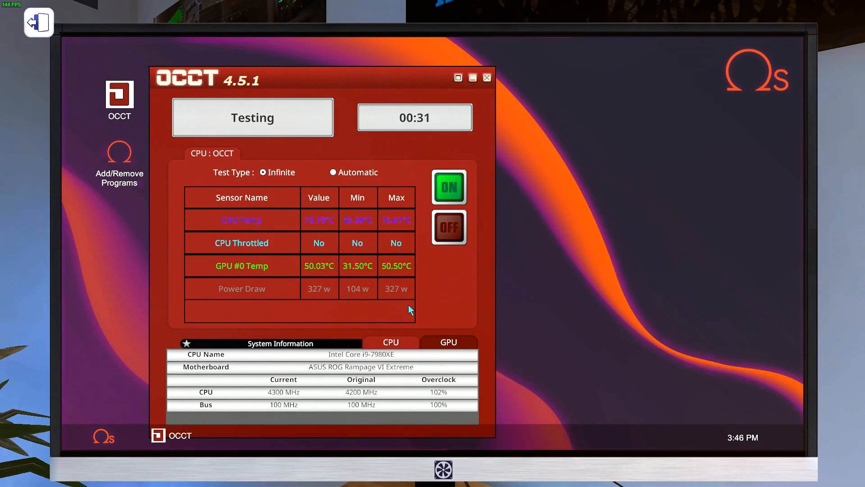
pyautogui.click(448, 227)
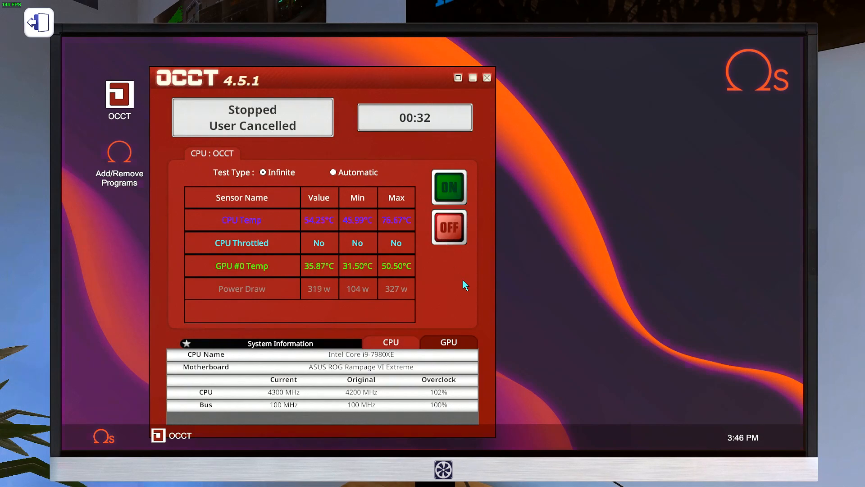
pyautogui.moveTo(289, 297)
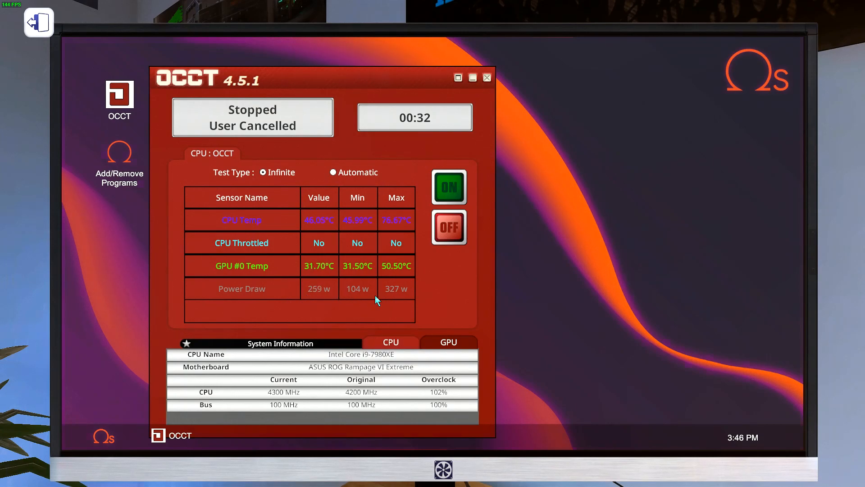
pyautogui.moveTo(459, 256)
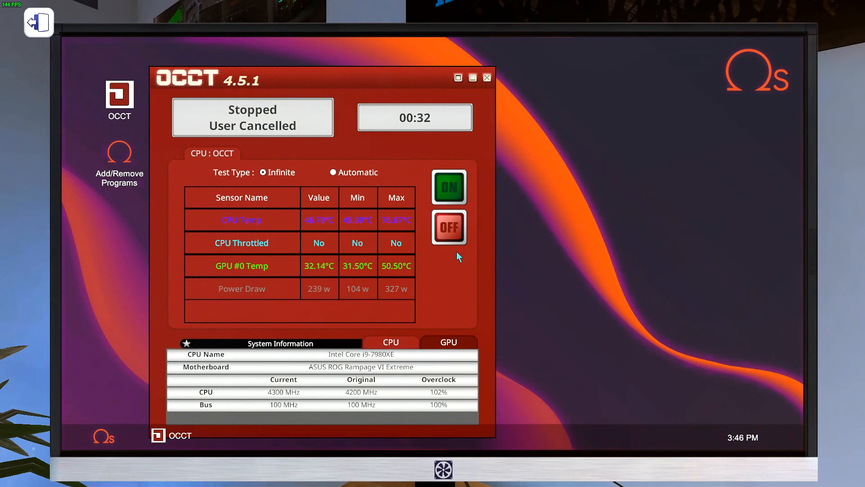
pyautogui.moveTo(354, 200)
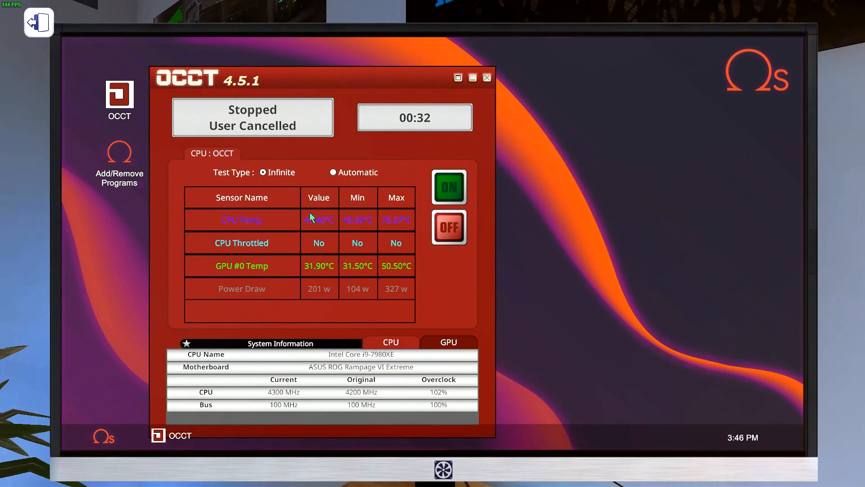
pyautogui.moveTo(346, 226)
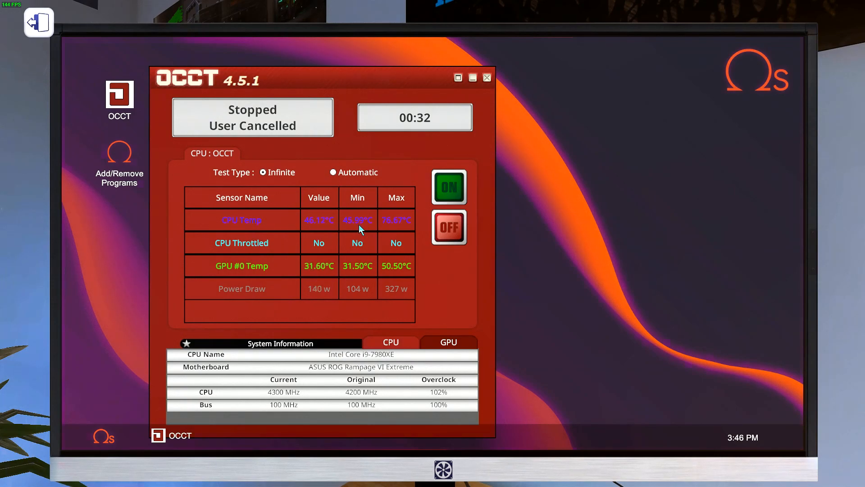
pyautogui.moveTo(457, 266)
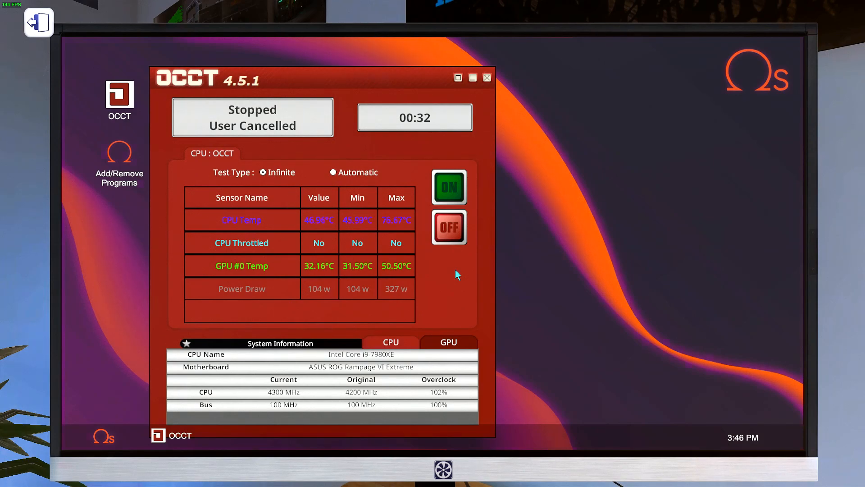
pyautogui.moveTo(358, 233)
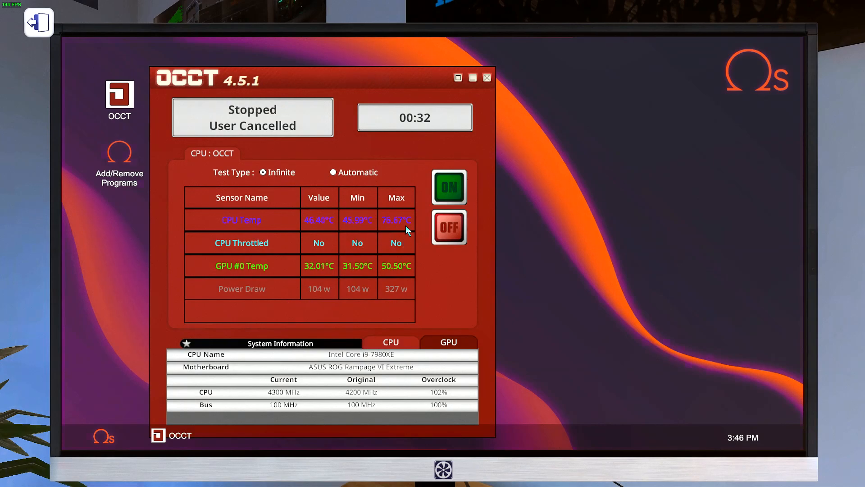
pyautogui.moveTo(362, 302)
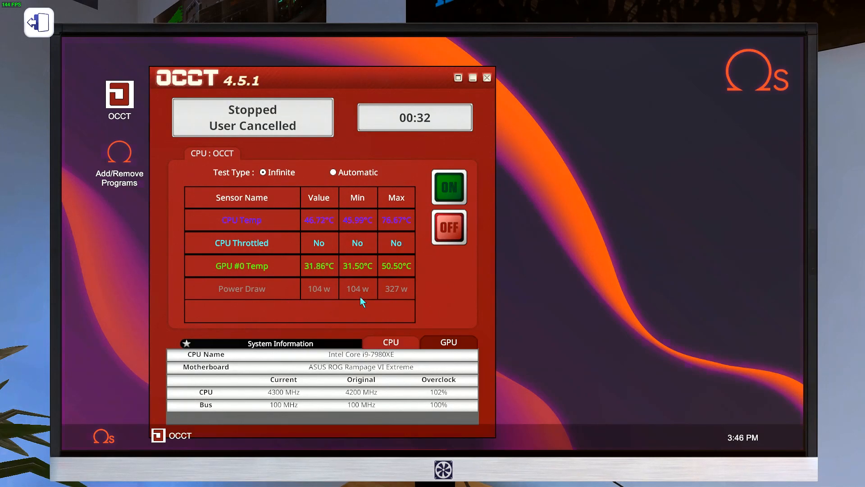
pyautogui.moveTo(402, 299)
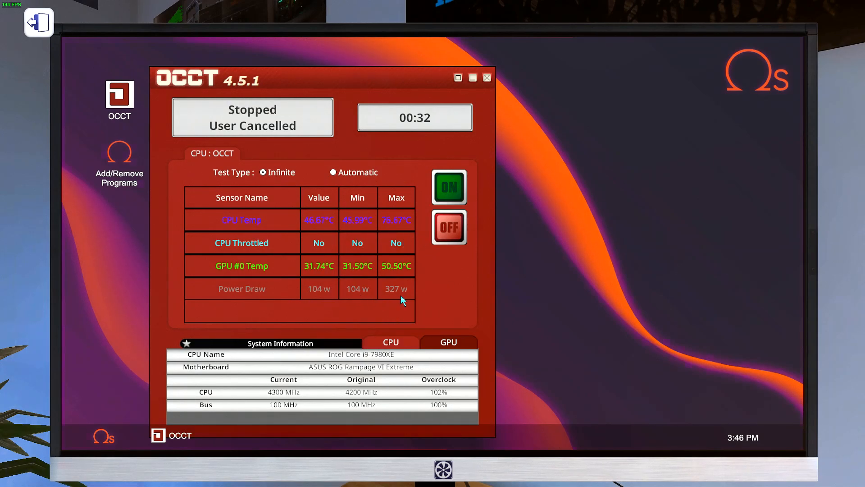
pyautogui.moveTo(433, 289)
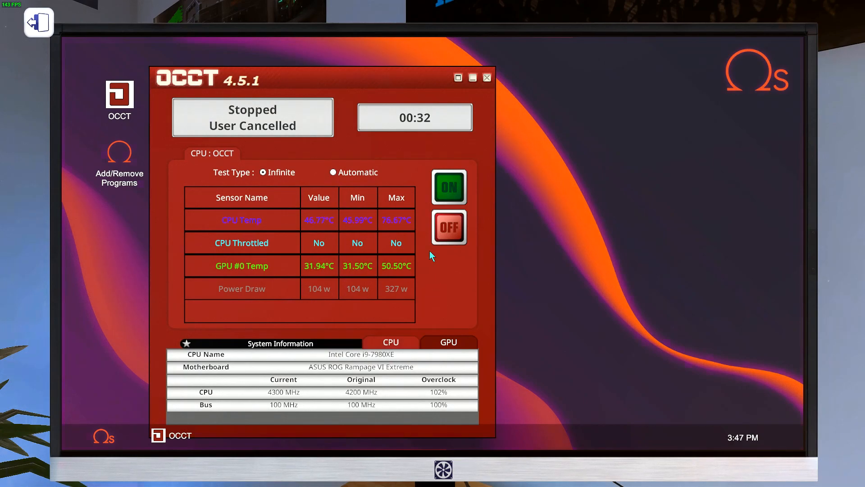
pyautogui.moveTo(374, 49)
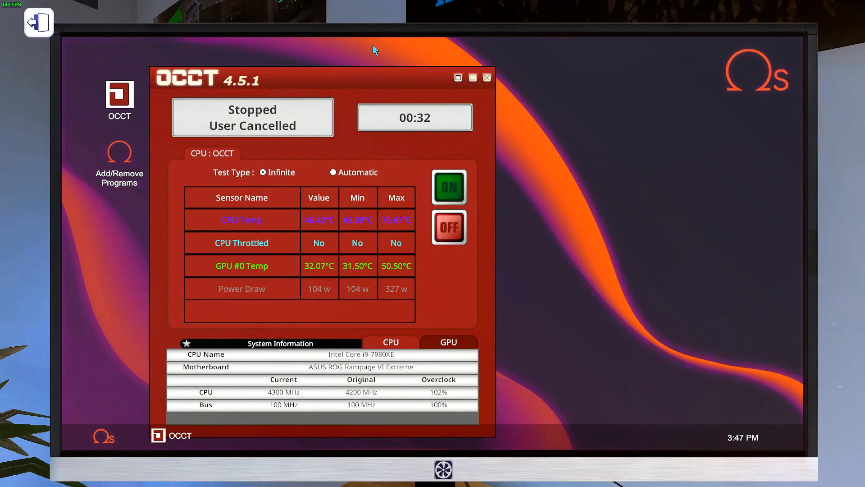
pyautogui.moveTo(317, 38)
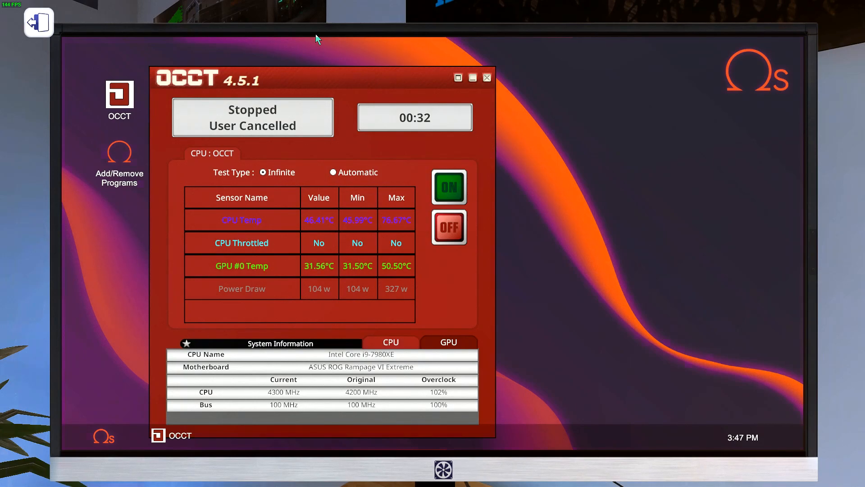
pyautogui.moveTo(256, 27)
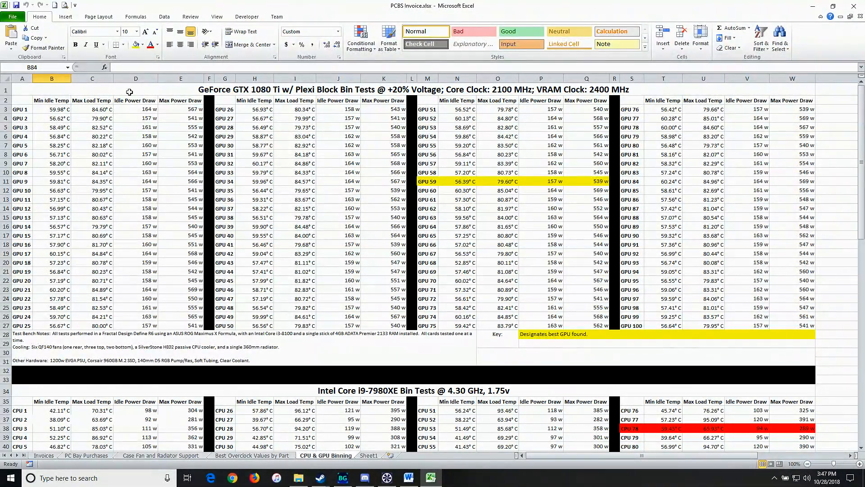
pyautogui.moveTo(91, 106)
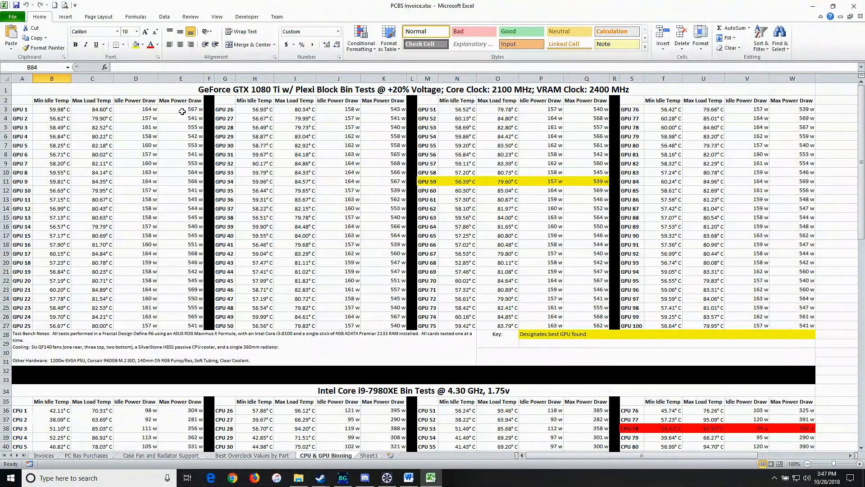
pyautogui.moveTo(655, 286)
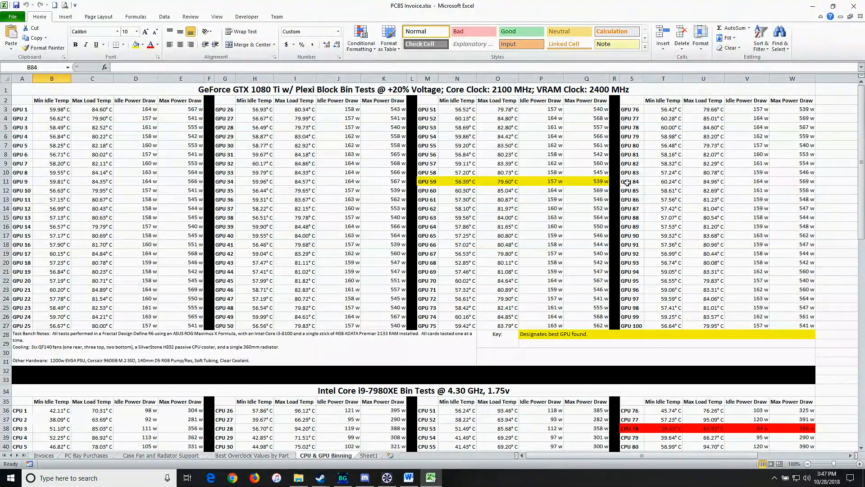
pyautogui.moveTo(484, 163)
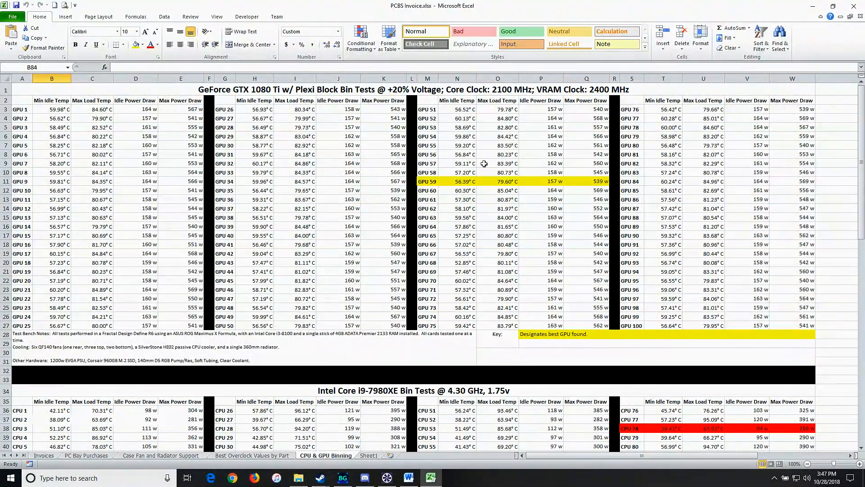
pyautogui.moveTo(546, 182)
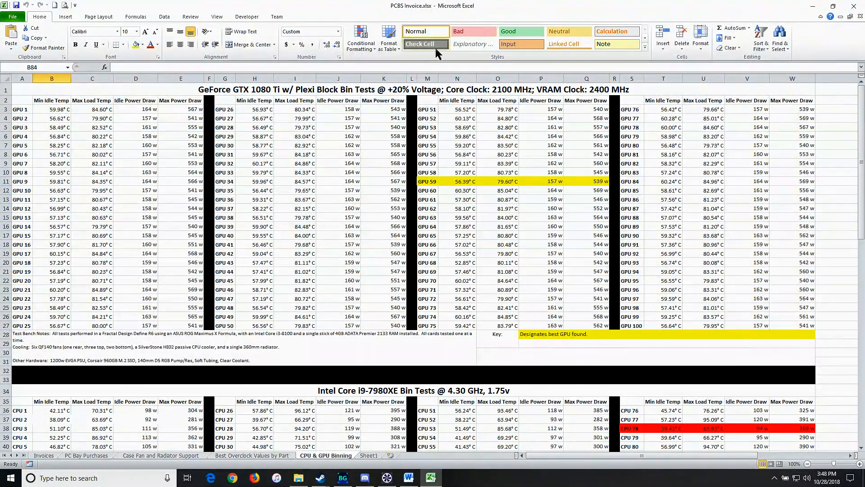
pyautogui.moveTo(700, 11)
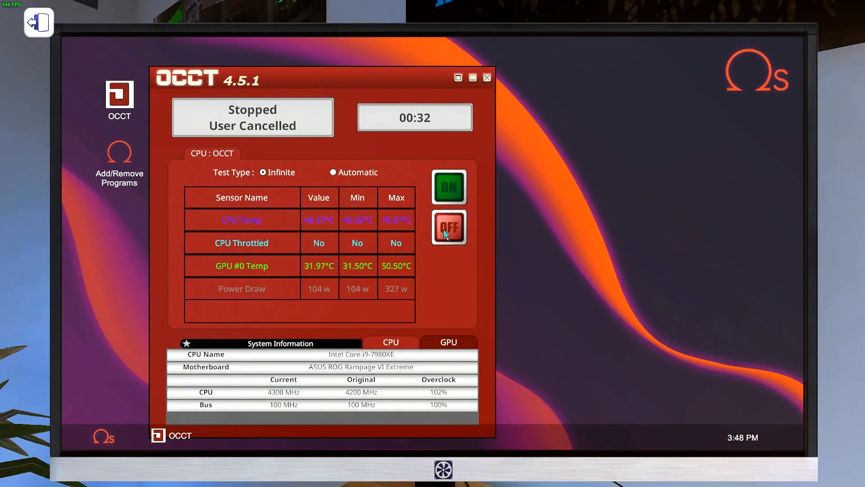
# Step: Remove the SilverStone HE01 cooler and seat the Intel Core i9-7980XE with thermal paste
pyautogui.click(104, 436)
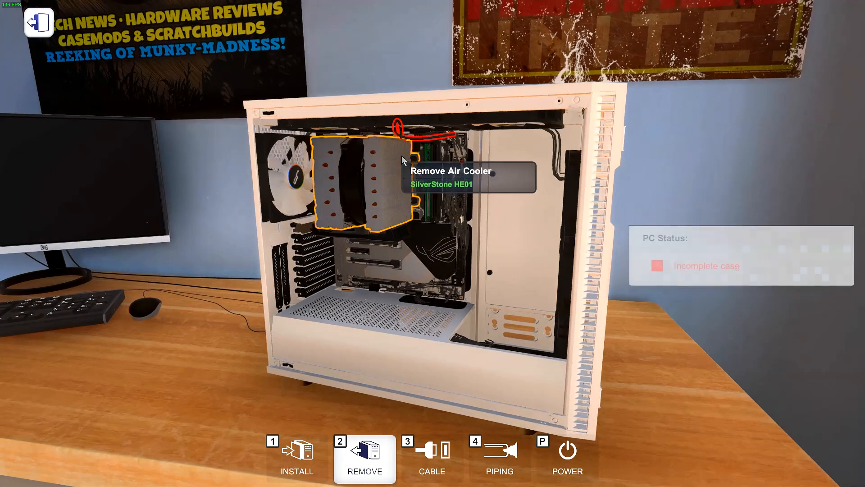
pyautogui.click(361, 171)
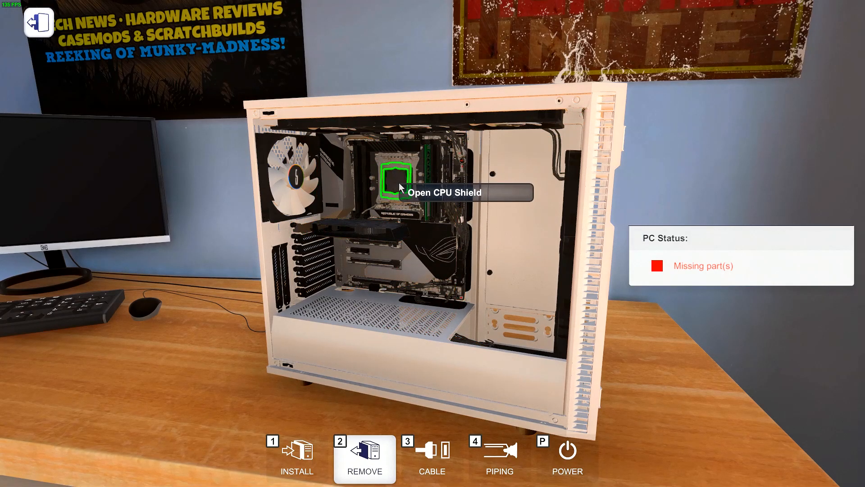
pyautogui.click(400, 177)
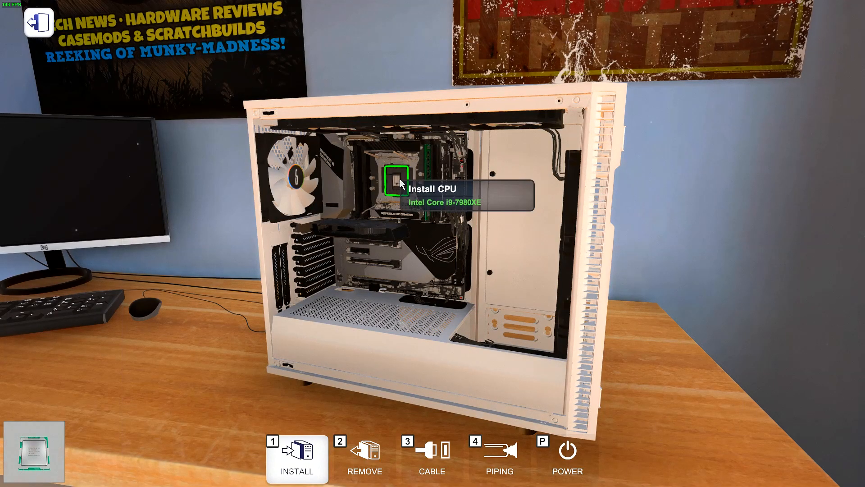
pyautogui.click(399, 183)
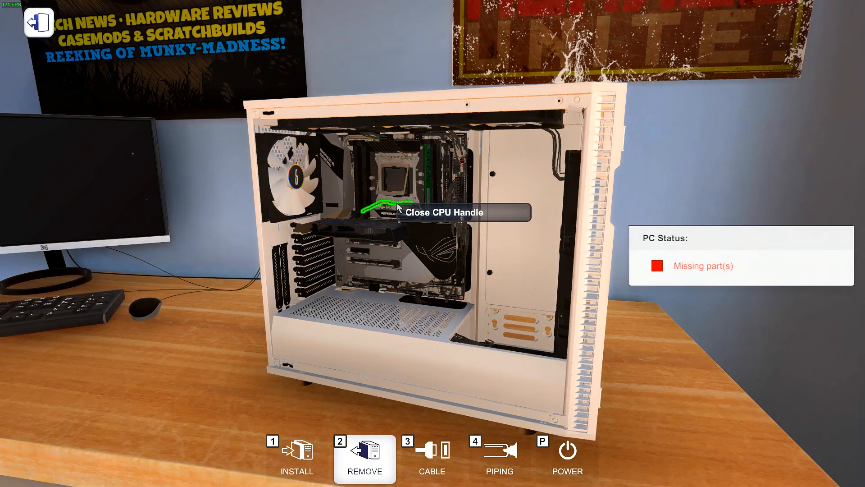
pyautogui.click(398, 207)
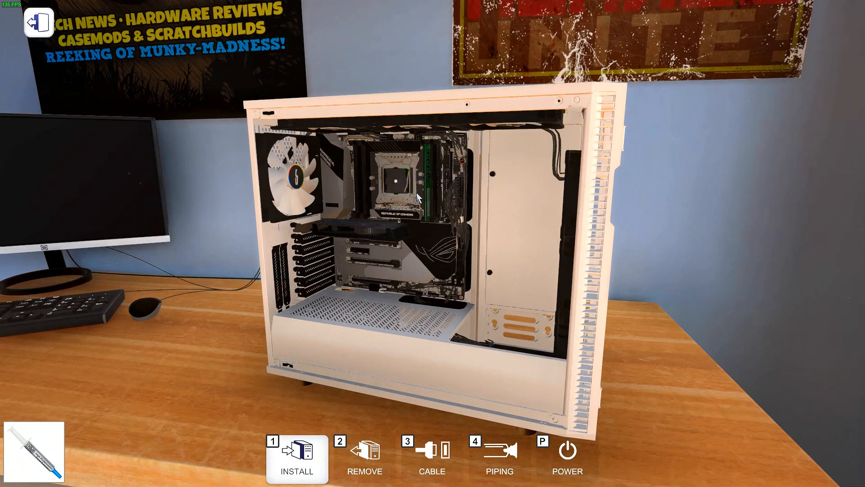
pyautogui.click(297, 458)
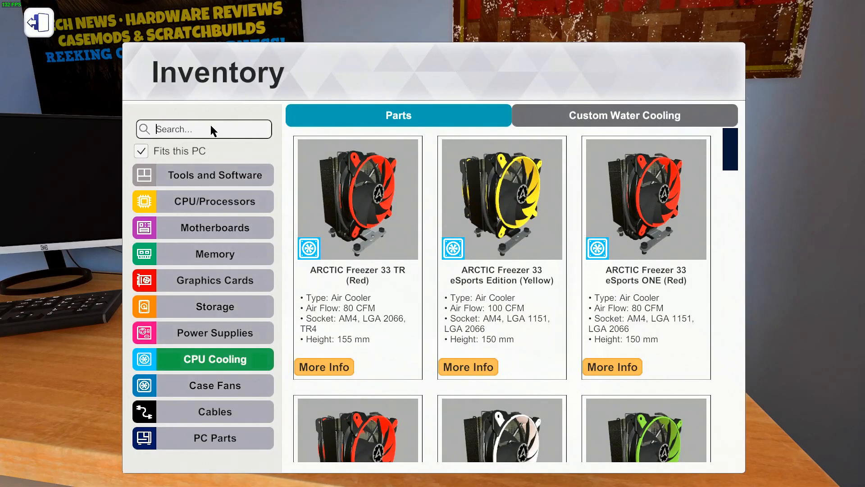
# Step: Refit the SilverStone HE01 cooler on the new CPU and connect its fan cable
pyautogui.click(38, 22)
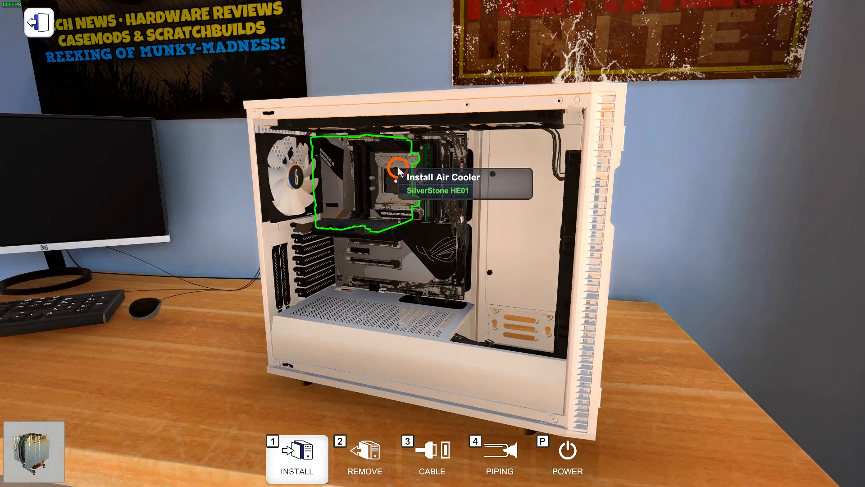
pyautogui.click(396, 171)
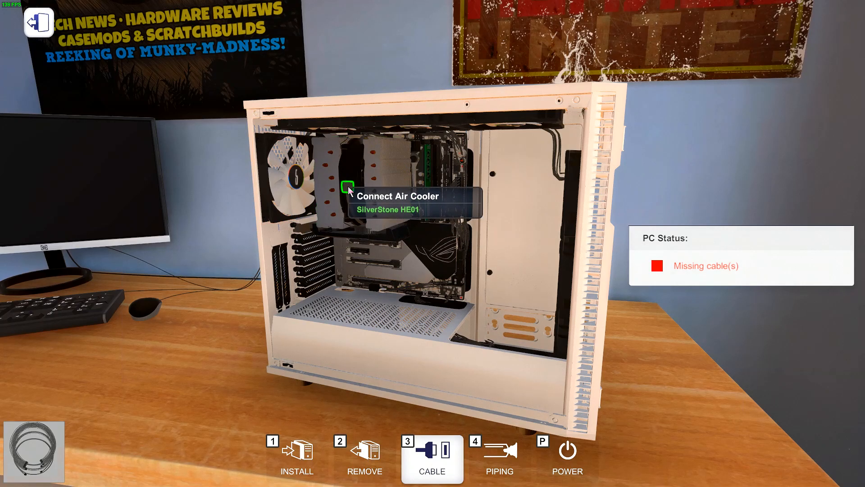
pyautogui.click(566, 455)
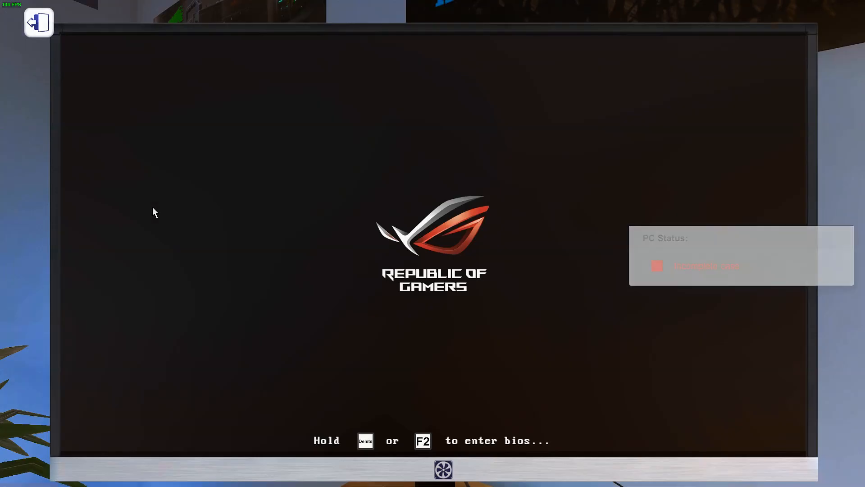
pyautogui.moveTo(444, 232)
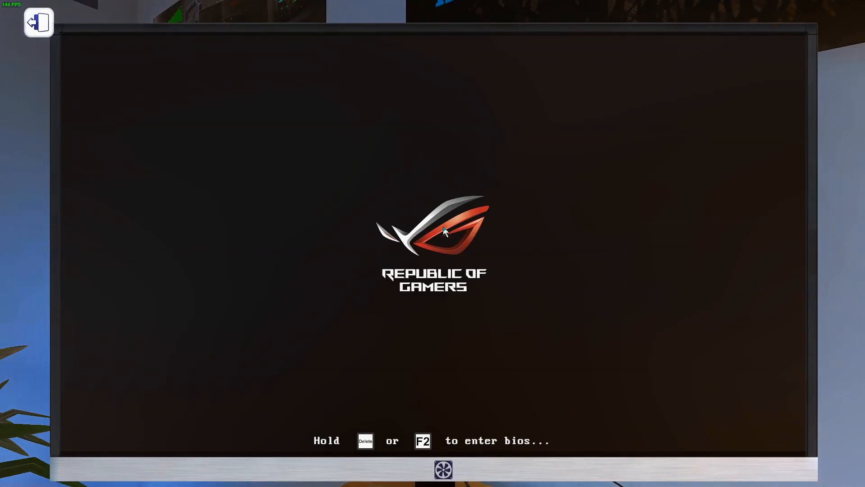
# Step: Enter the BIOS at boot, set the i9-7980XE to 4300 MHz, then apply changes and restart
pyautogui.press('delete')
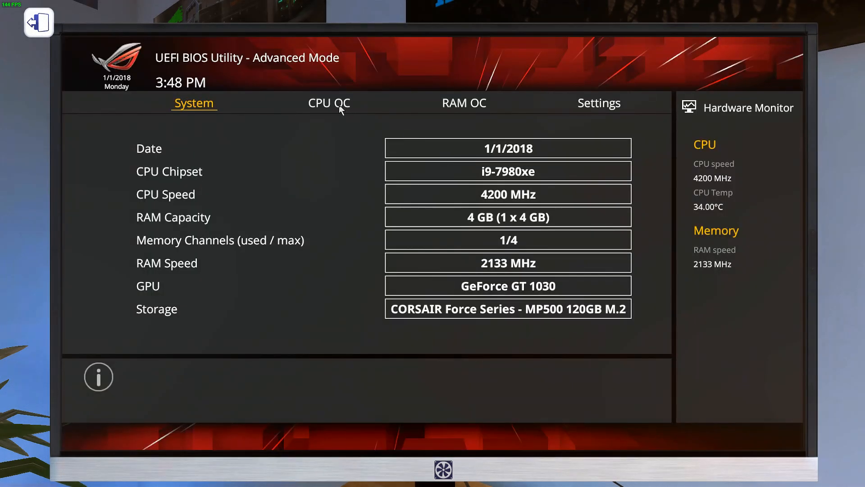
pyautogui.click(329, 103)
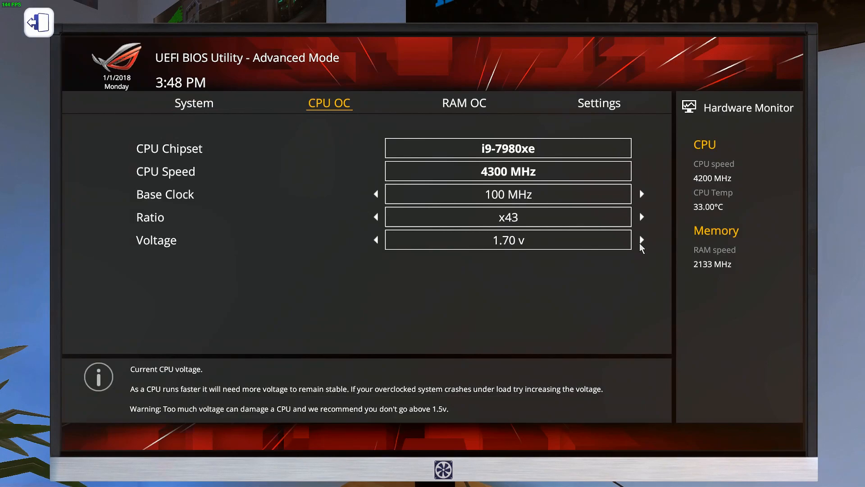
pyautogui.click(598, 103)
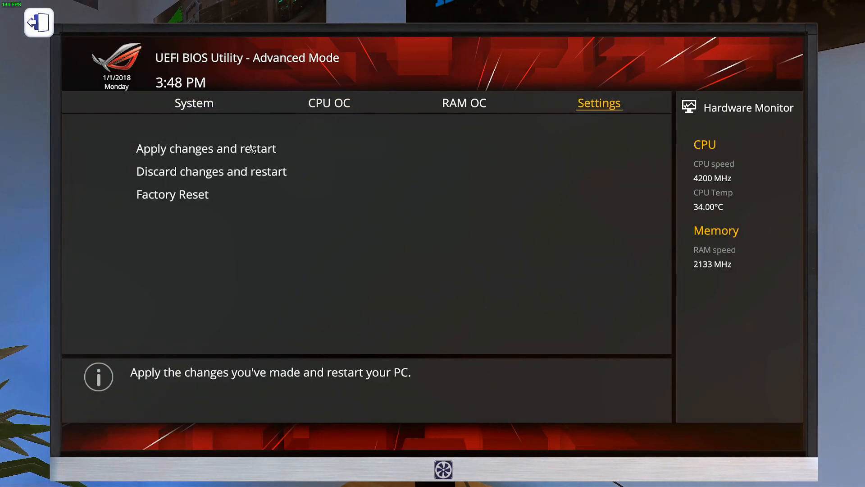
pyautogui.click(206, 148)
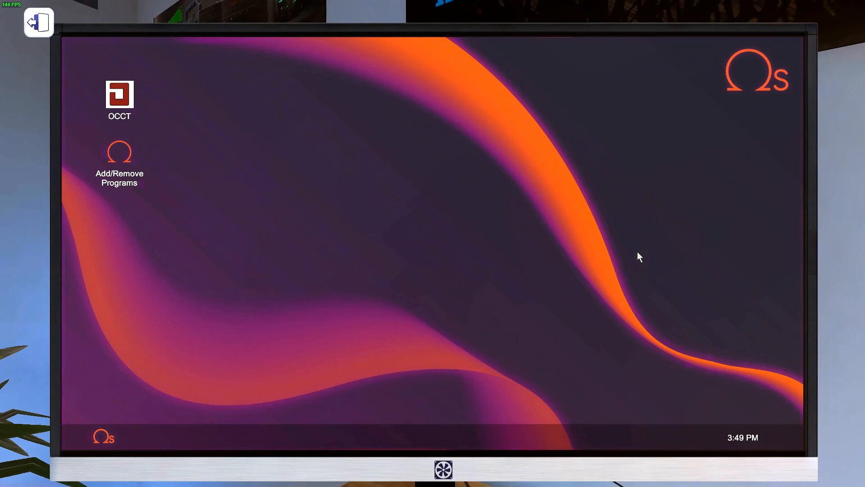
pyautogui.moveTo(415, 201)
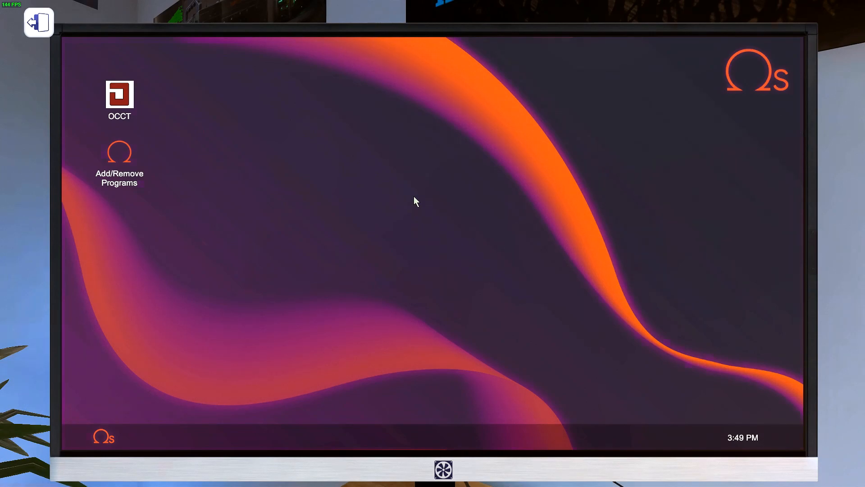
pyautogui.moveTo(104, 437)
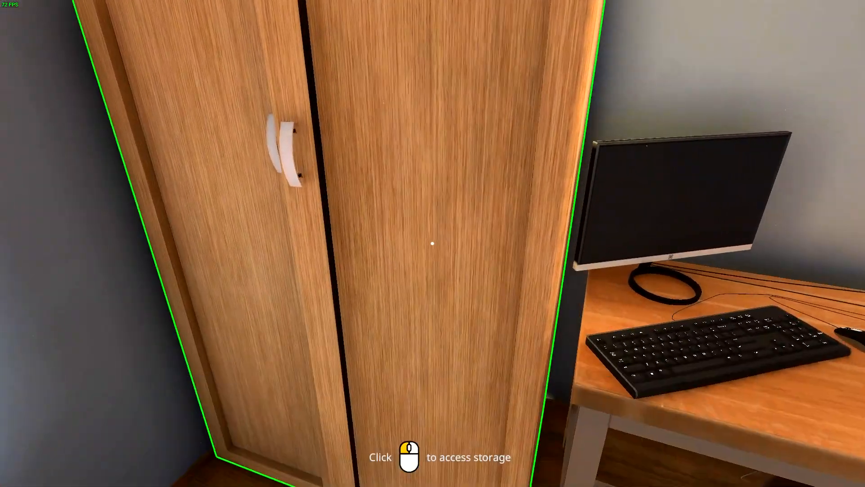
# Step: Pick up the Fractal Design Define R6 Blackout rig from the PC storage wardrobe
pyautogui.click(433, 244)
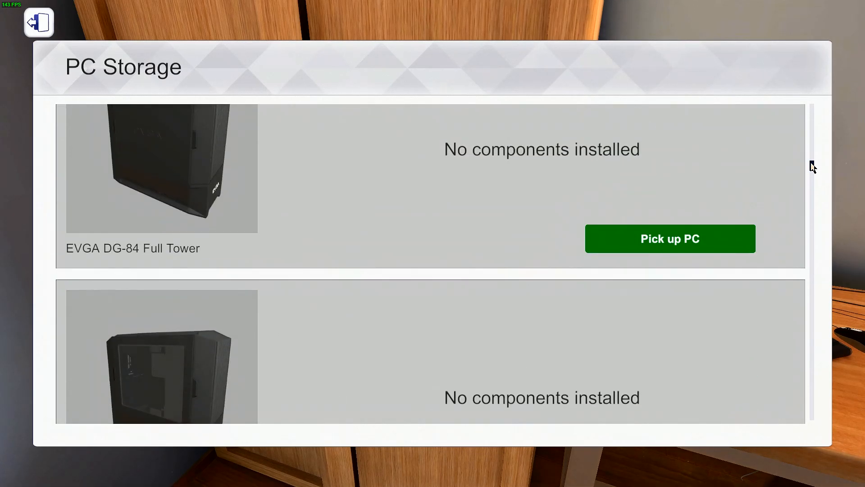
pyautogui.scroll(-3)
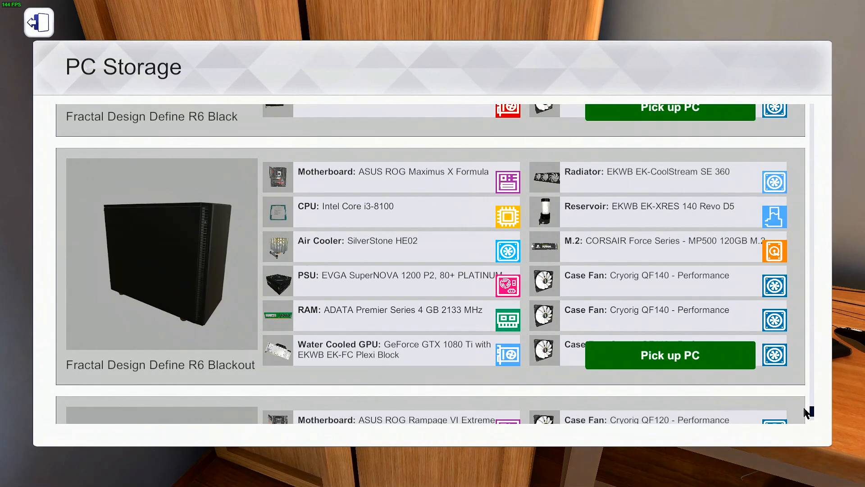
pyautogui.moveTo(273, 328)
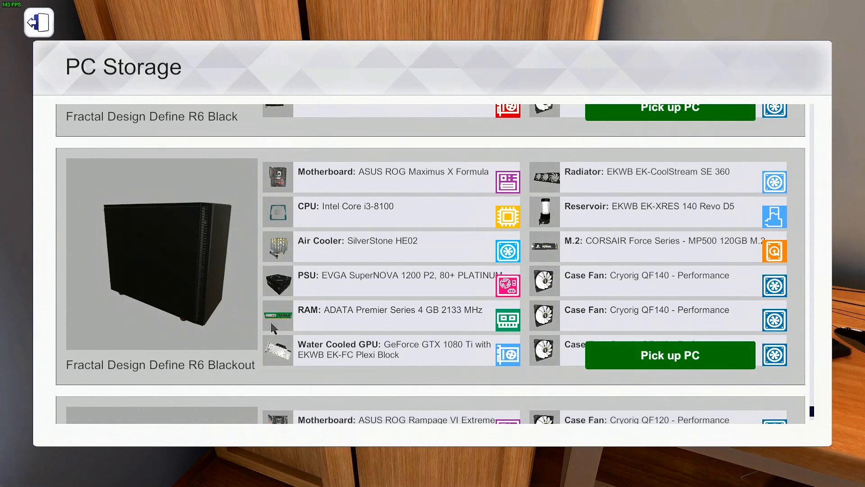
pyautogui.moveTo(244, 294)
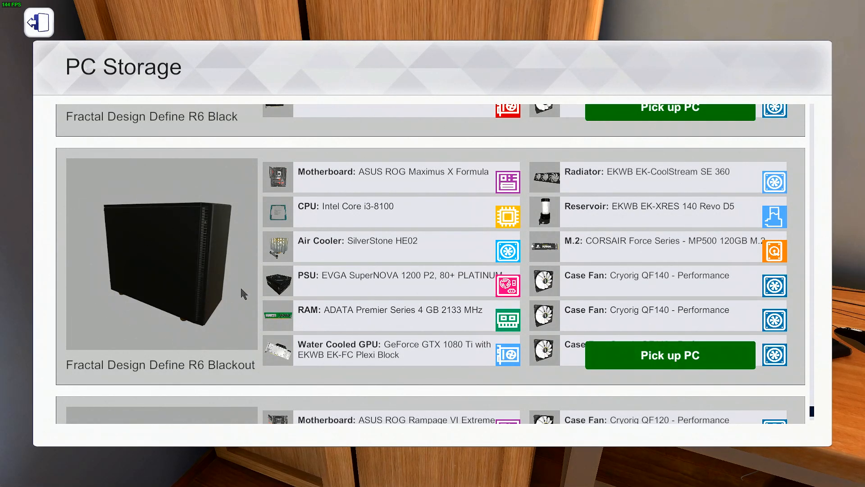
pyautogui.moveTo(331, 164)
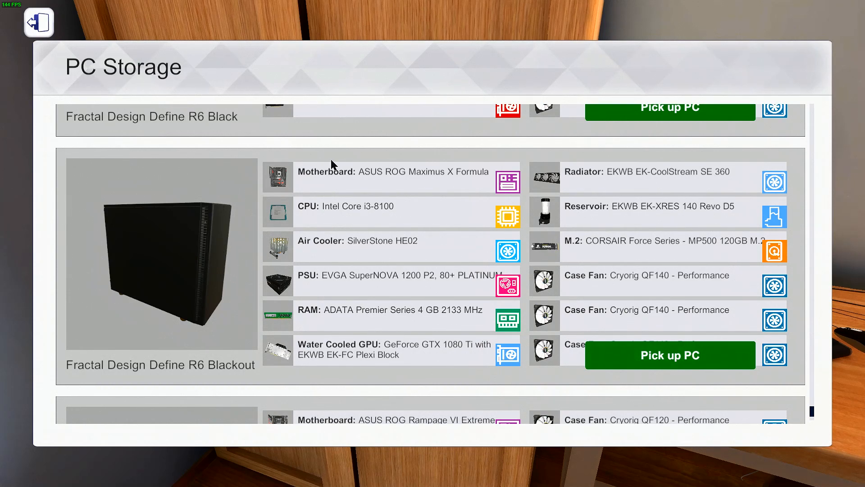
pyautogui.click(670, 355)
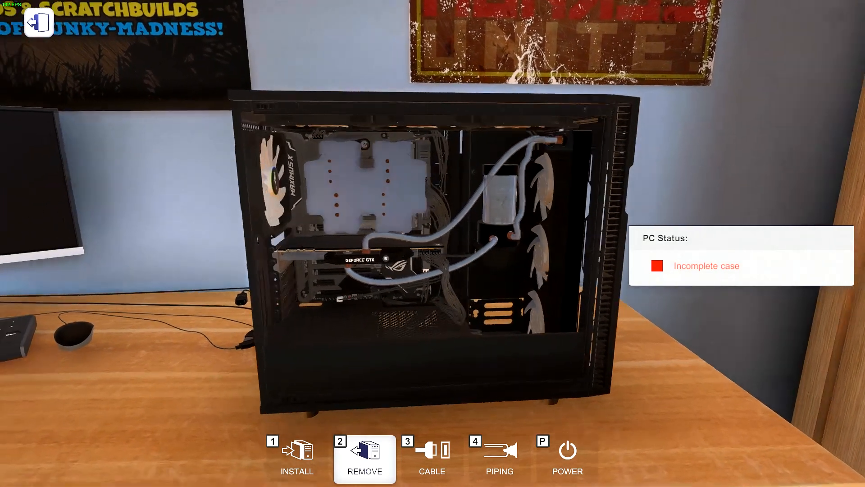
pyautogui.moveTo(303, 164)
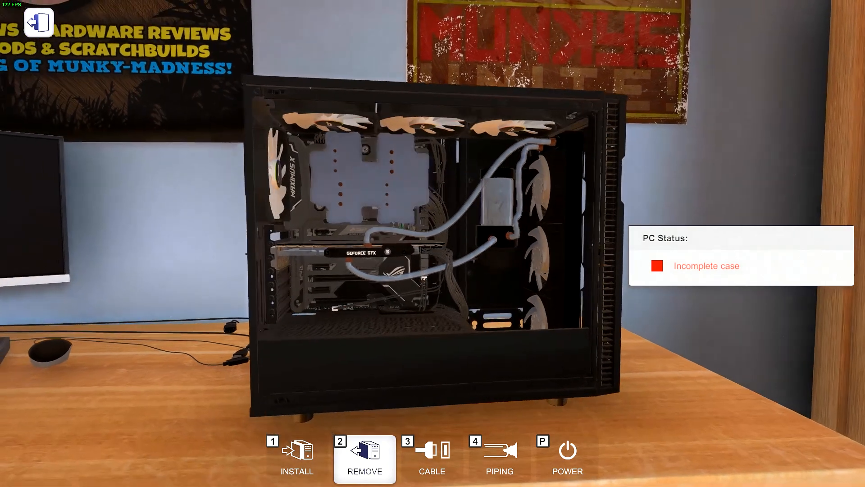
pyautogui.moveTo(506, 190)
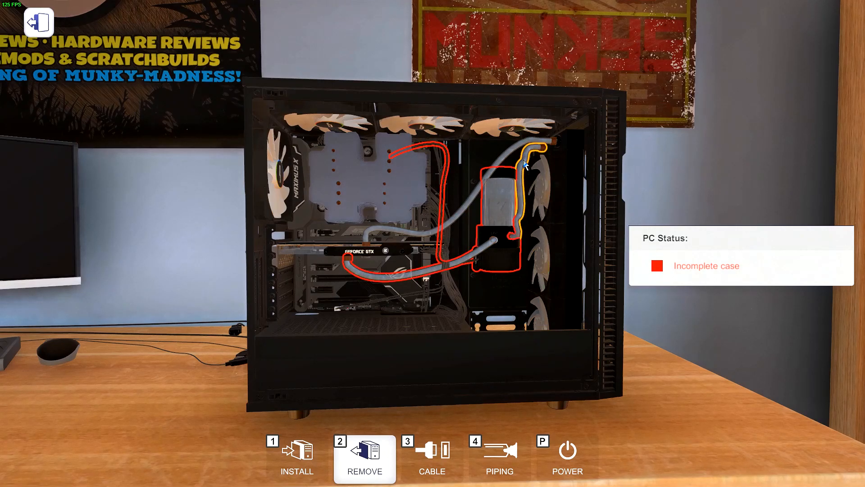
pyautogui.moveTo(525, 169)
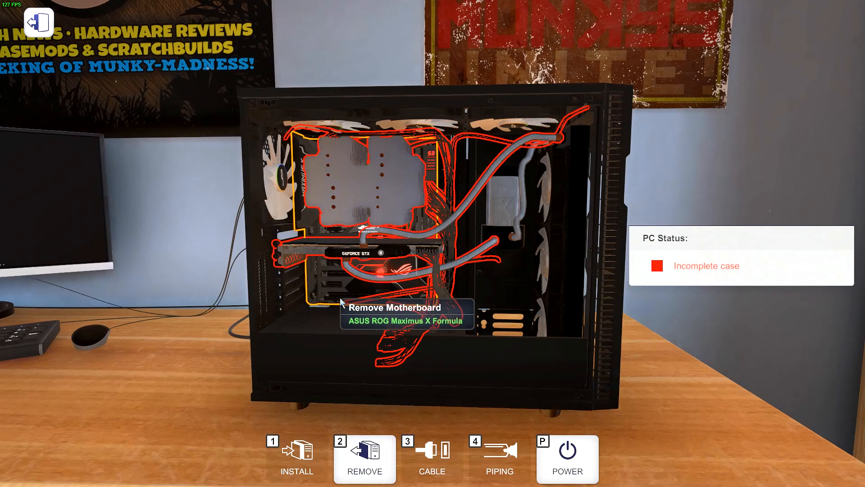
# Step: Power on the water-cooled Define R6 test rig on the workbench
pyautogui.click(567, 452)
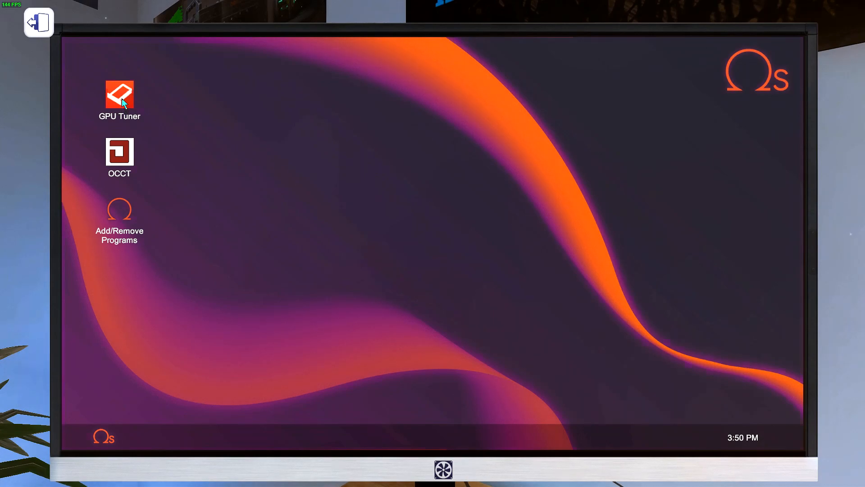
pyautogui.moveTo(134, 147)
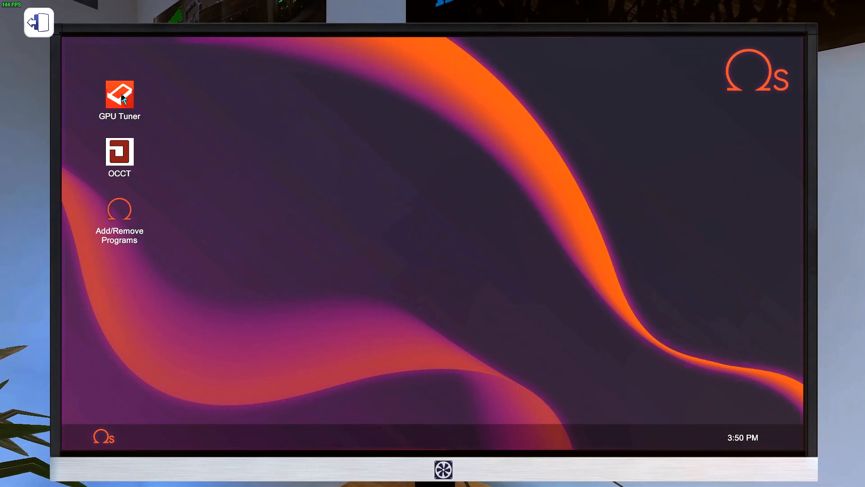
# Step: Launch GPU Tuner and apply +20% voltage, 2100 MHz core and 2400 MHz memory to the GTX 1080 Ti
pyautogui.doubleClick(119, 94)
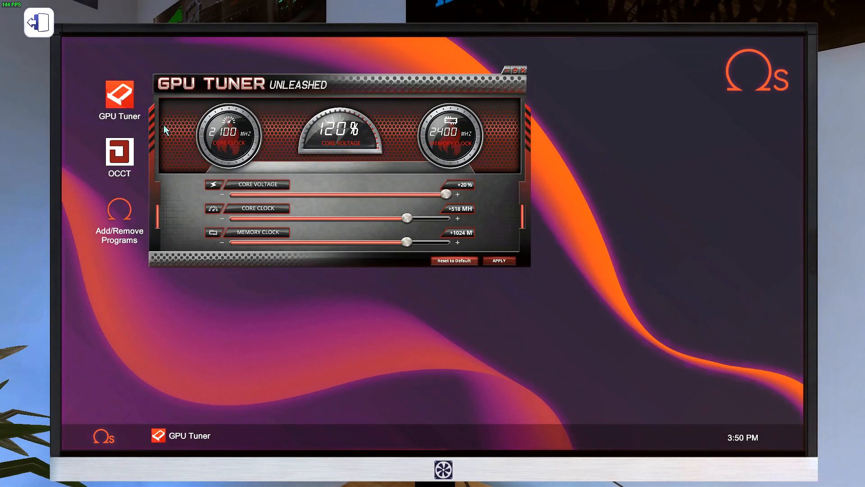
pyautogui.moveTo(237, 150)
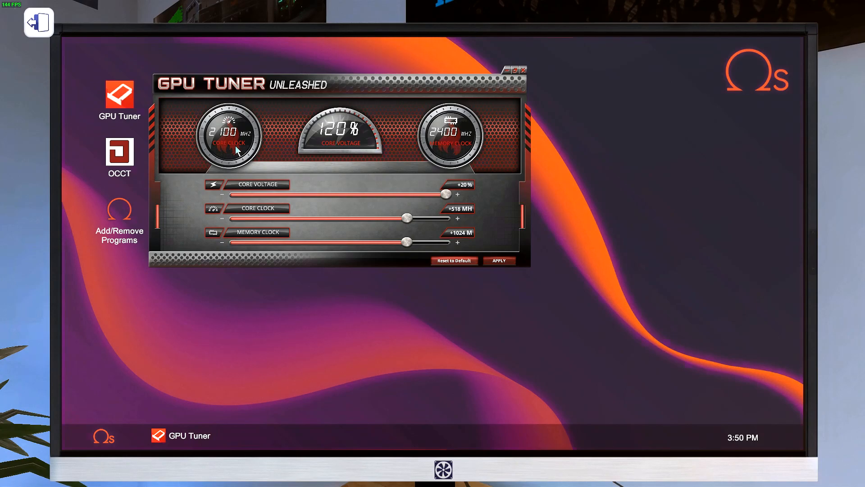
pyautogui.moveTo(231, 151)
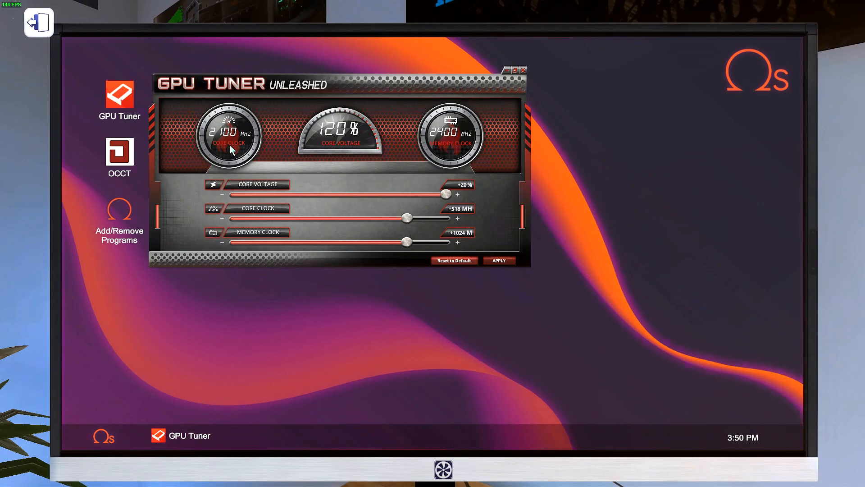
pyautogui.moveTo(463, 154)
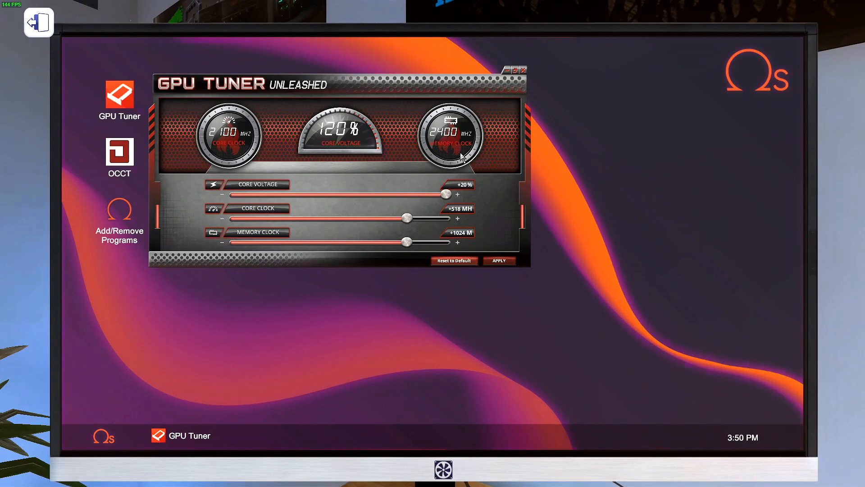
pyautogui.moveTo(378, 200)
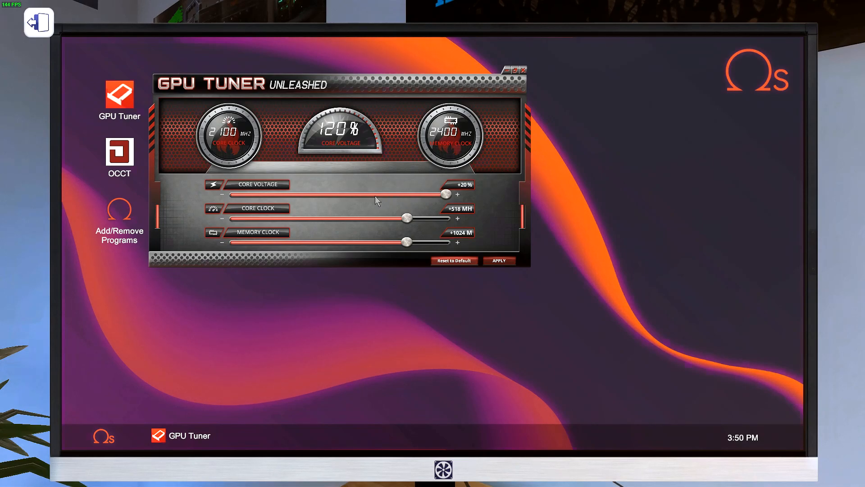
pyautogui.moveTo(441, 154)
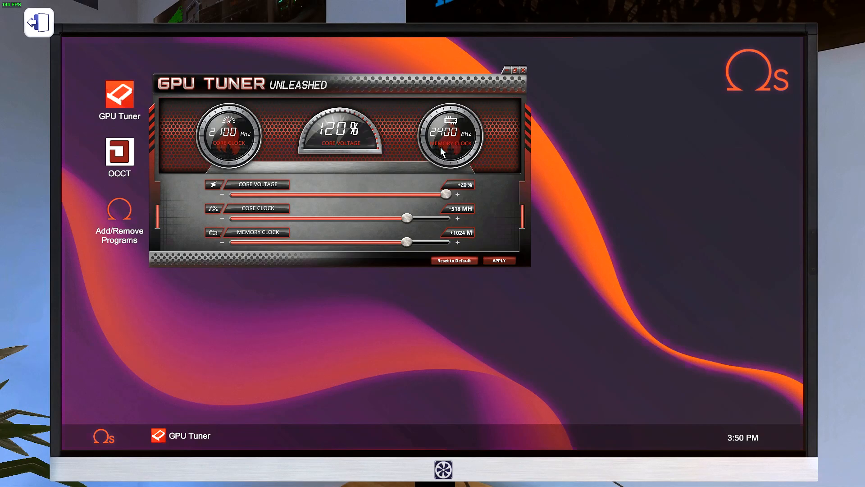
pyautogui.moveTo(453, 199)
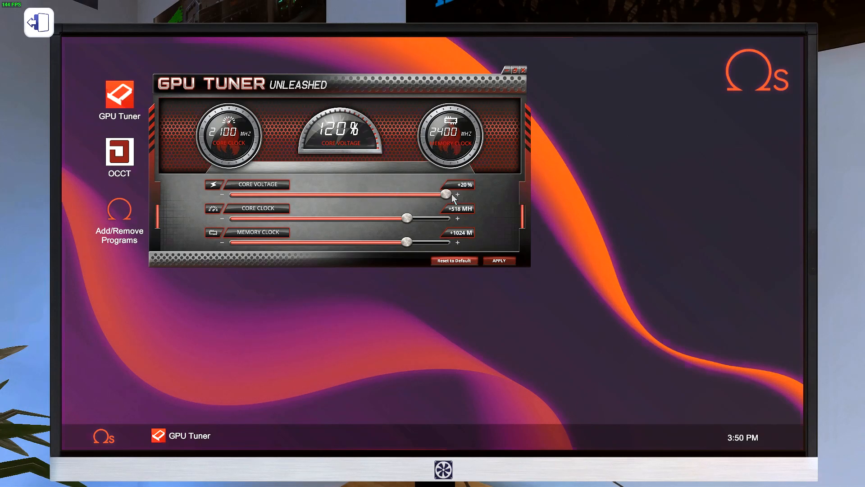
pyautogui.moveTo(341, 122)
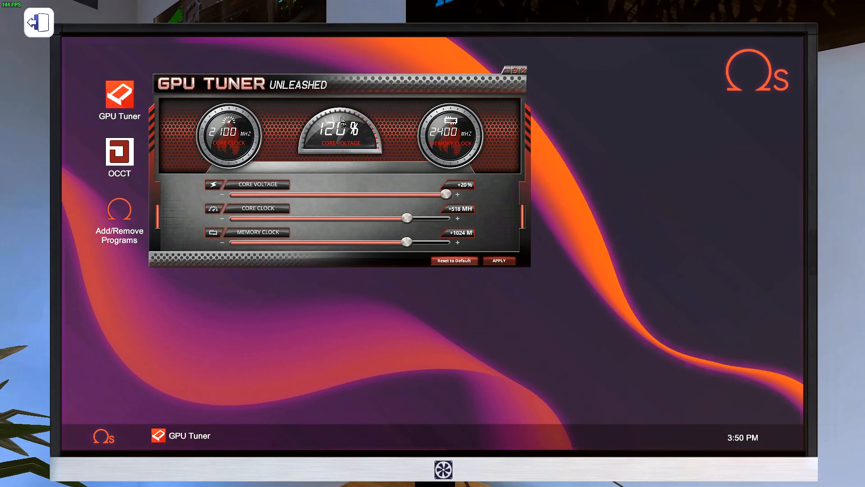
pyautogui.click(119, 157)
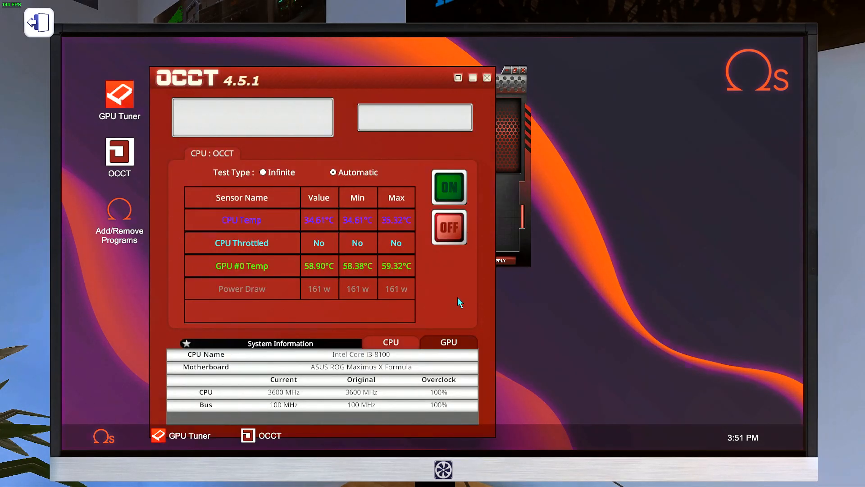
pyautogui.moveTo(369, 297)
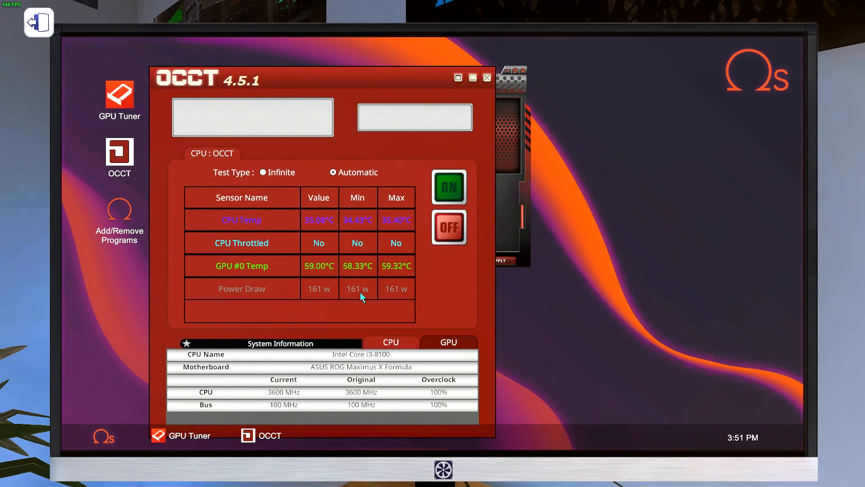
# Step: Start the OCCT stress test on the overclocked graphics card
pyautogui.click(448, 186)
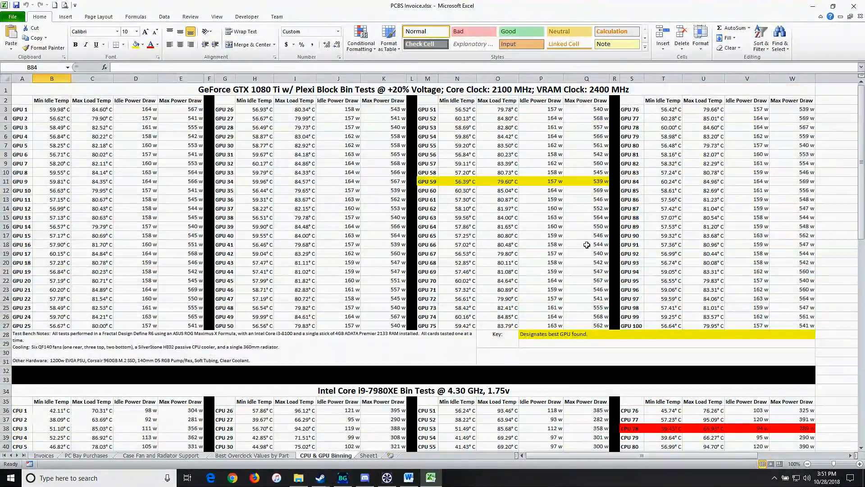
pyautogui.scroll(-3)
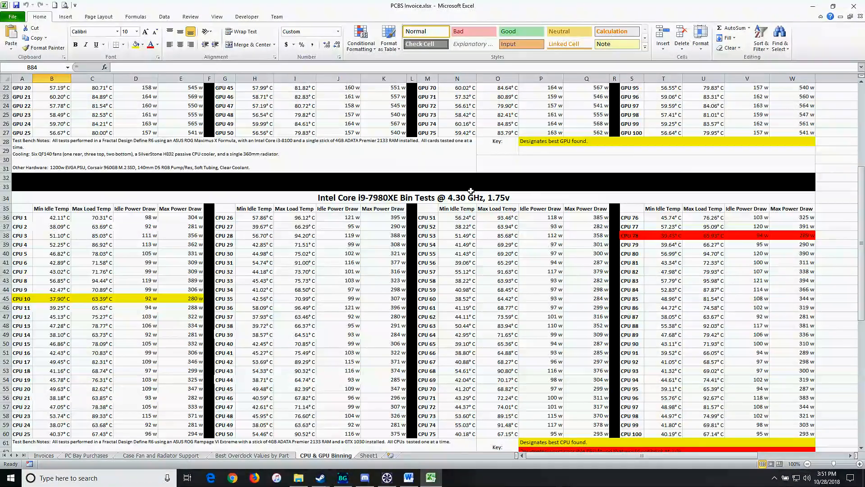
pyautogui.scroll(3)
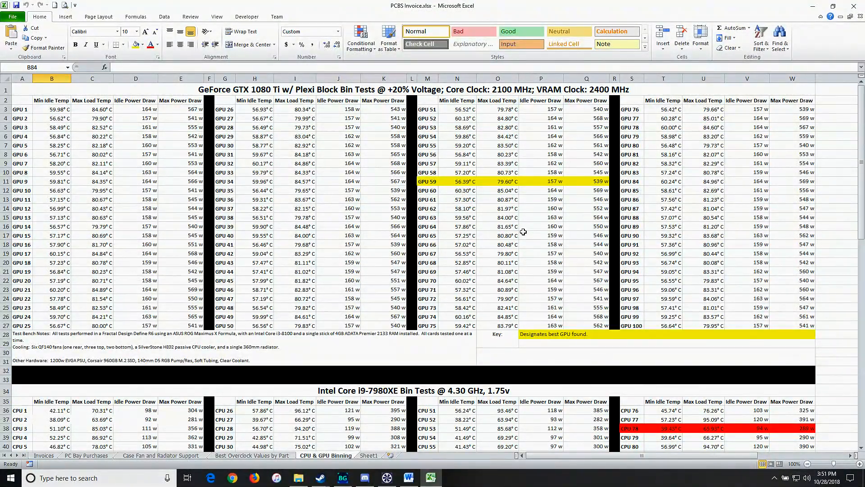
pyautogui.scroll(-3)
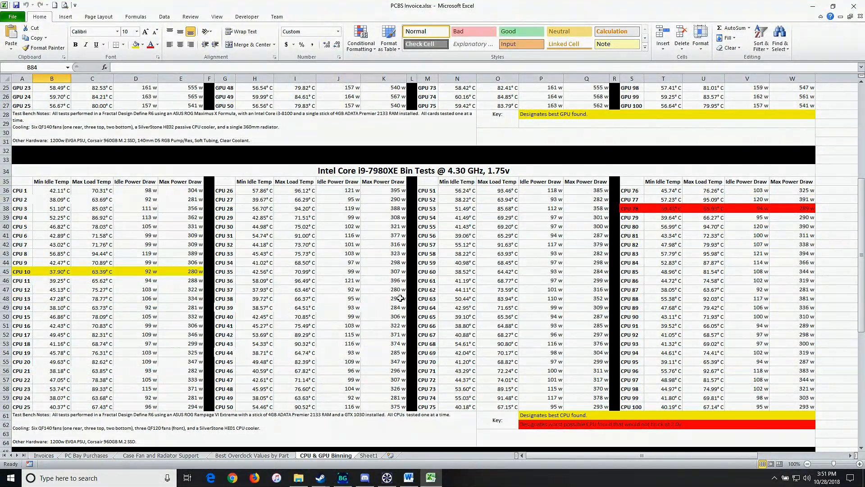
pyautogui.scroll(-3)
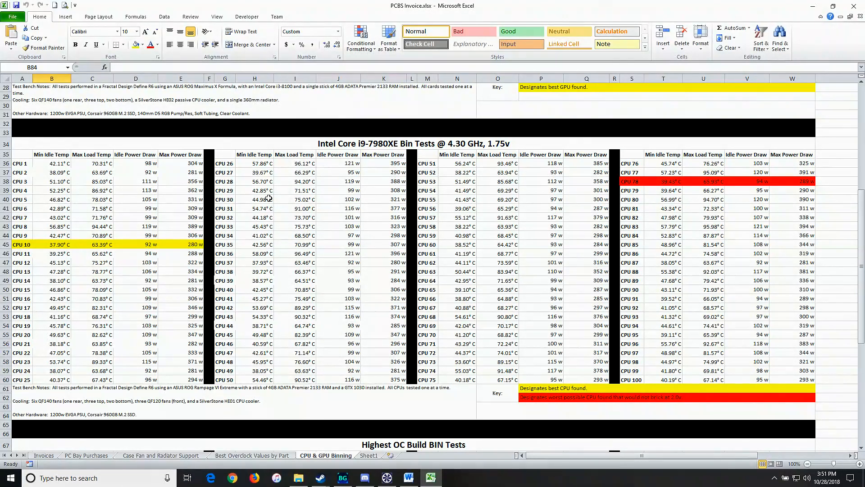
pyautogui.moveTo(584, 222)
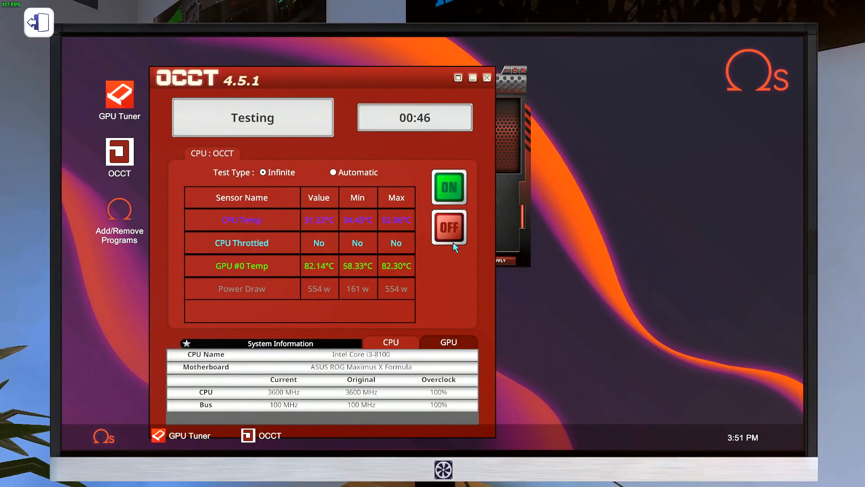
pyautogui.moveTo(405, 295)
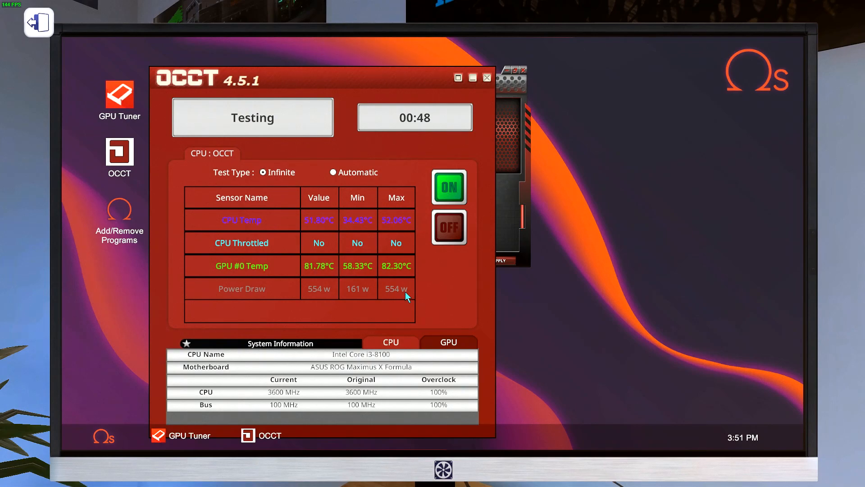
pyautogui.moveTo(452, 263)
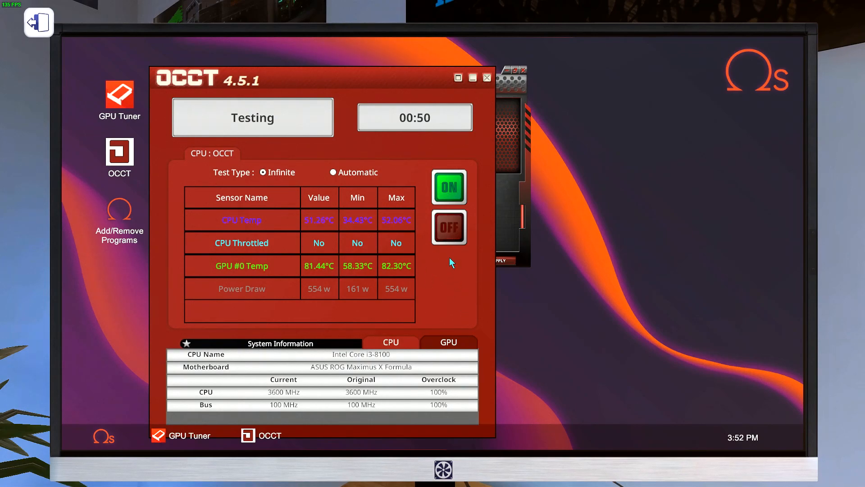
pyautogui.moveTo(462, 108)
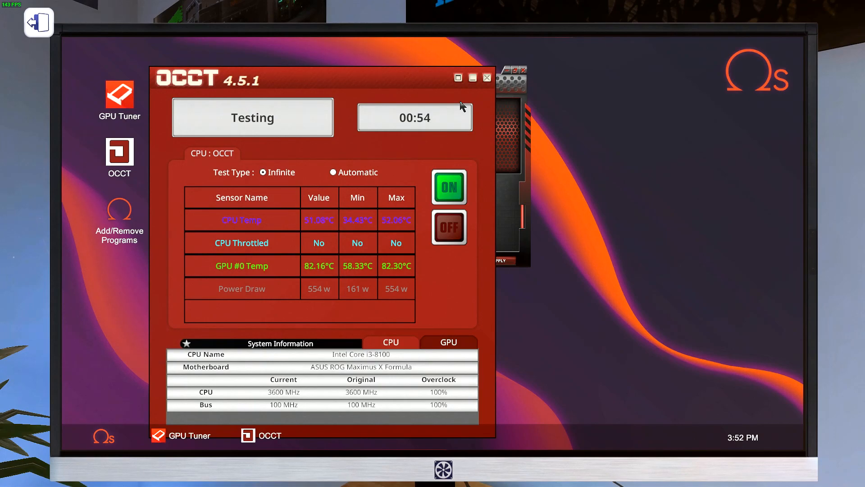
# Step: Close OCCT after the GPU test peaks at 82.30°C and 554 W
pyautogui.click(102, 436)
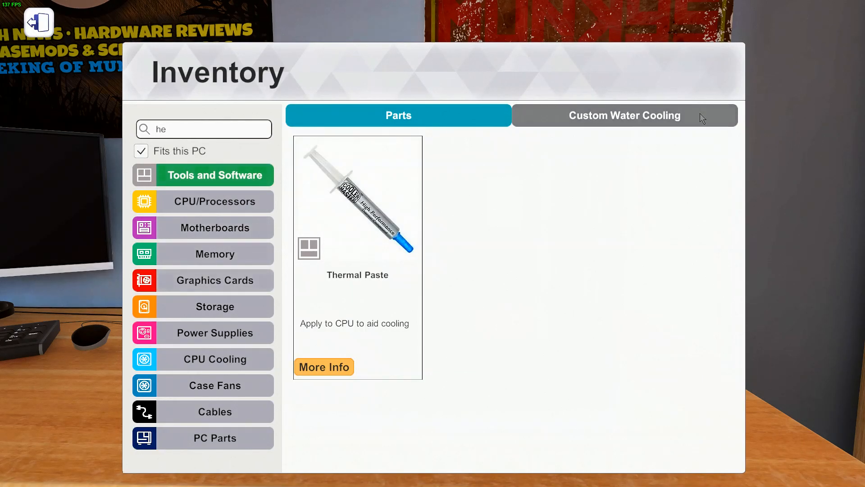
# Step: Install the GTX 1080 Ti with EK-FC Plexi Block from Custom Water Cooling into the PCIe slot
pyautogui.click(624, 115)
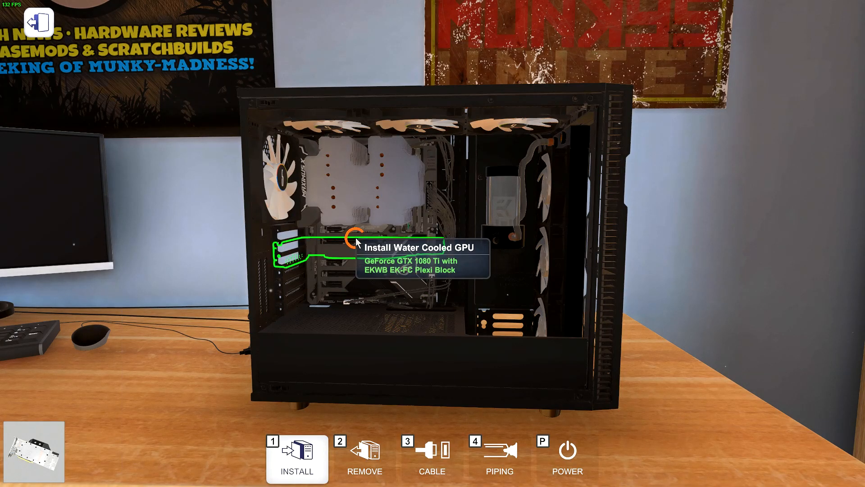
pyautogui.click(357, 241)
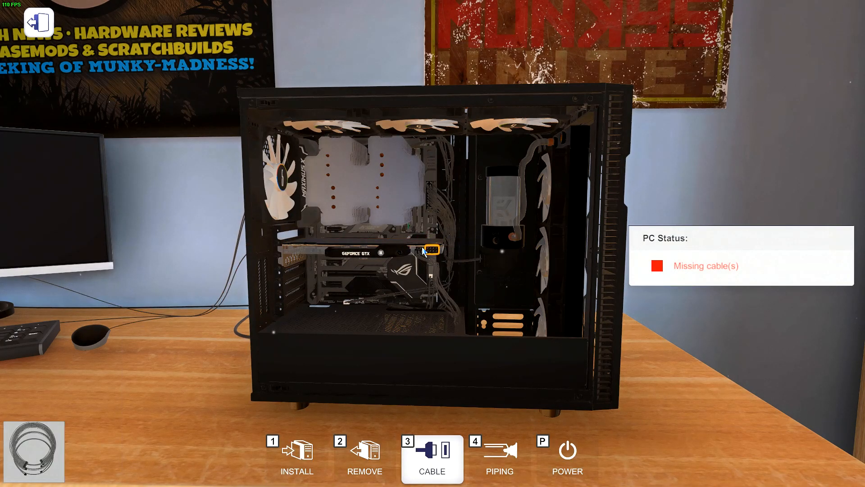
# Step: Connect the card's power cables, plumb its water block into the loop and refit the side panel
pyautogui.click(498, 457)
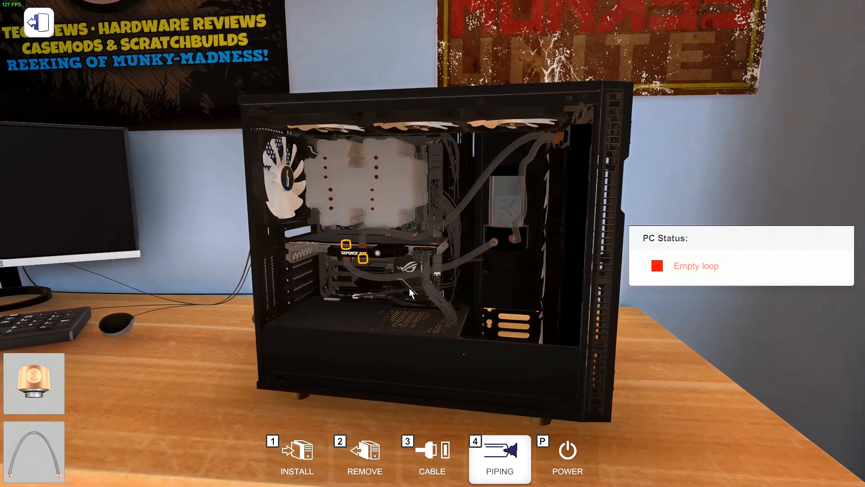
pyautogui.click(296, 457)
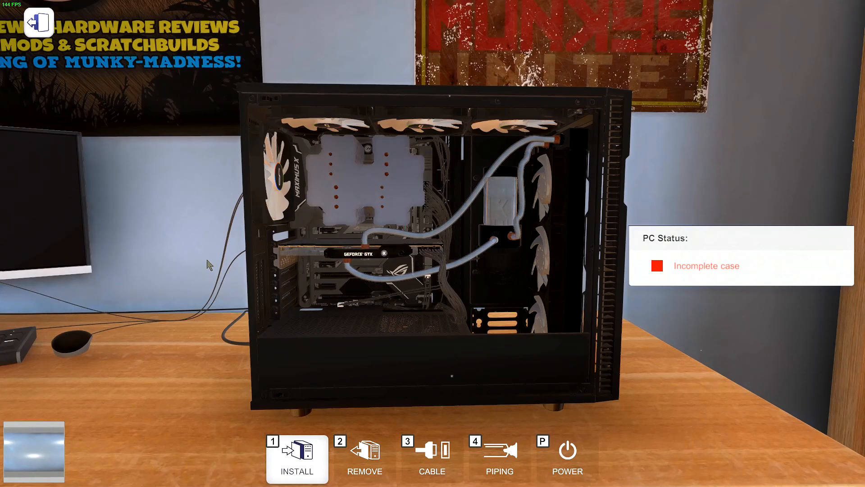
pyautogui.click(566, 452)
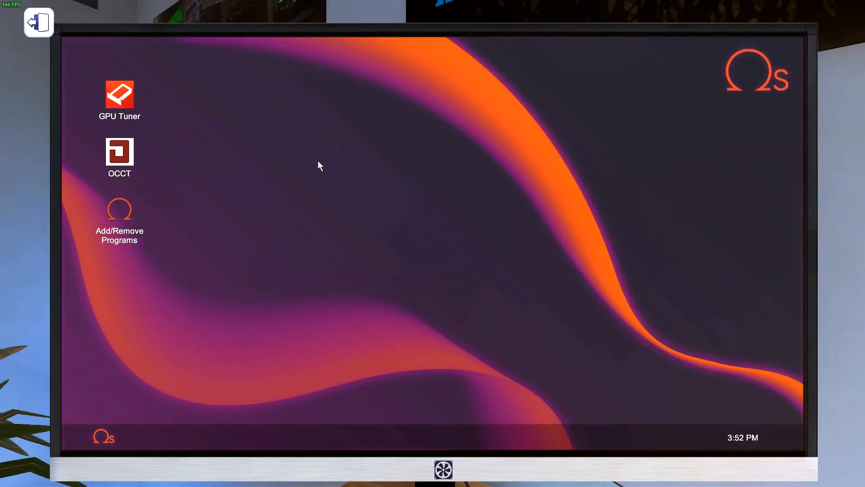
pyautogui.moveTo(197, 110)
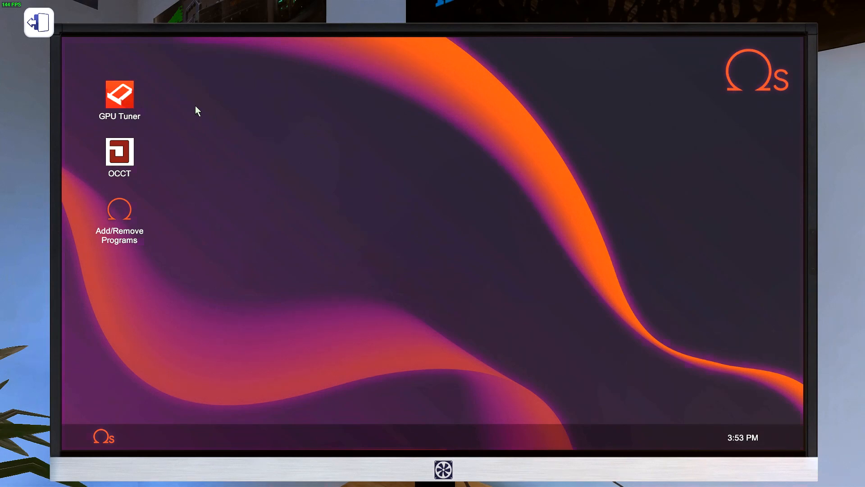
pyautogui.moveTo(286, 259)
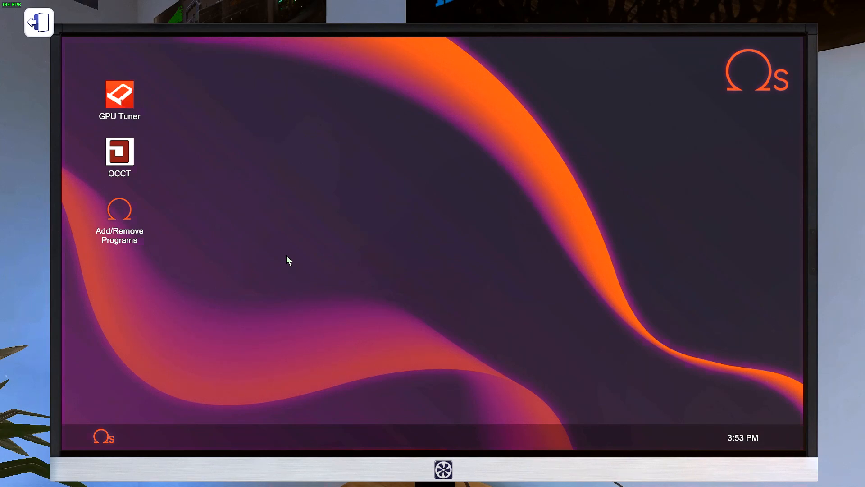